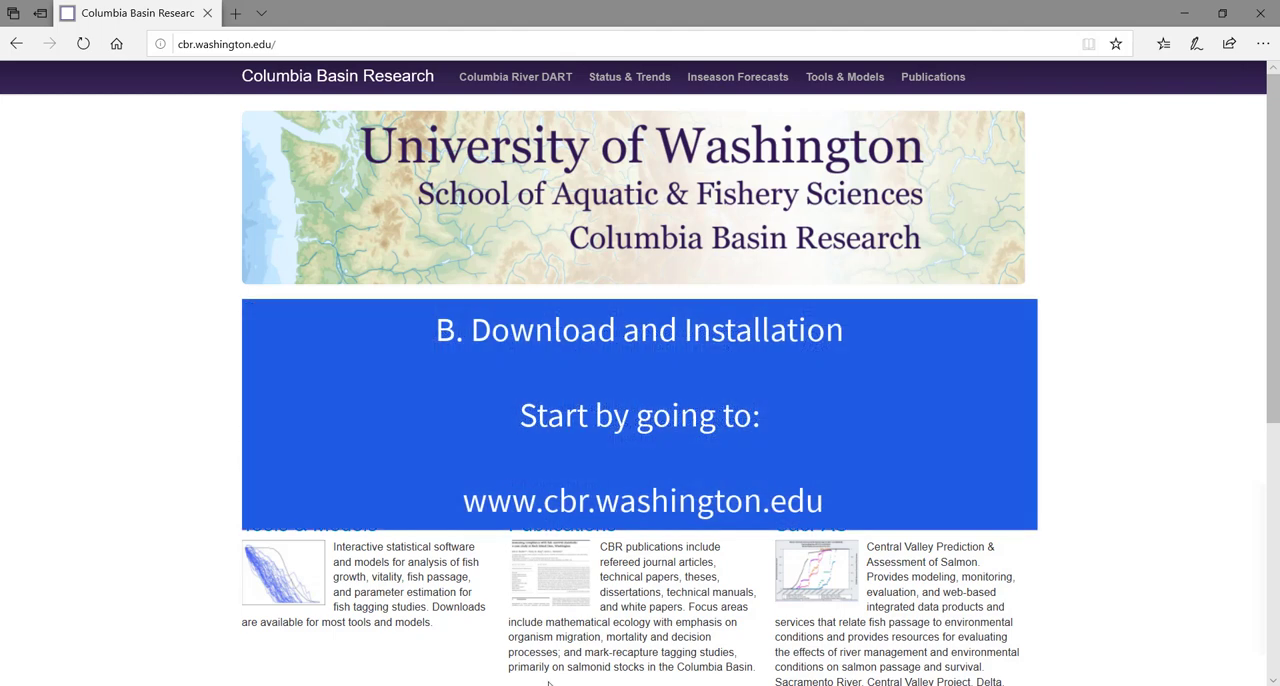
pyautogui.moveTo(520, 294)
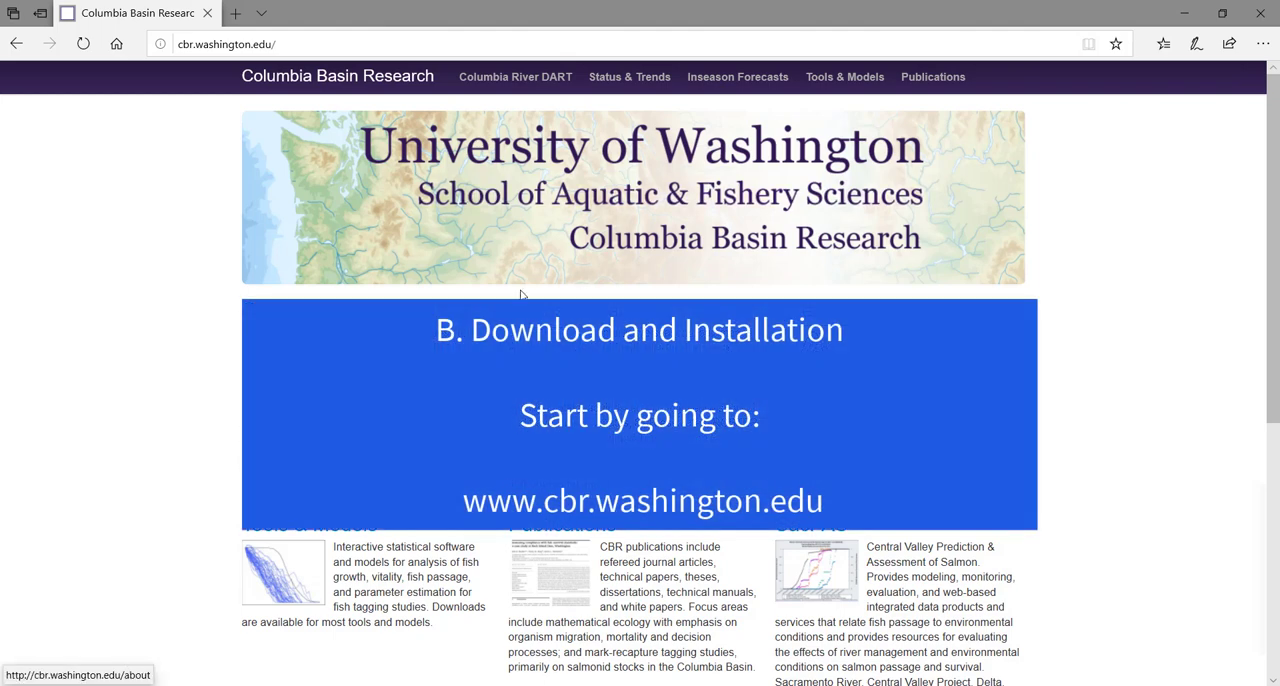
# Reach the Basin TribPit tool page via Tools & Models under Parameter Estimation.
pyautogui.scroll(-3)
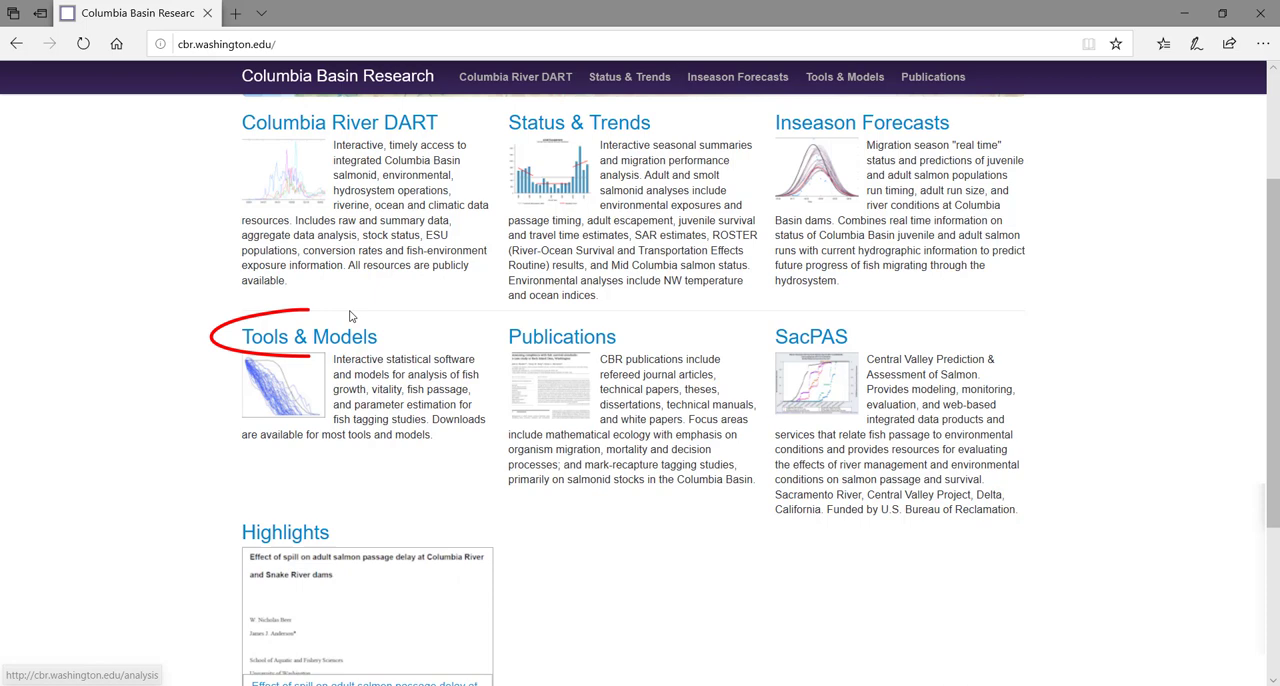
pyautogui.click(309, 336)
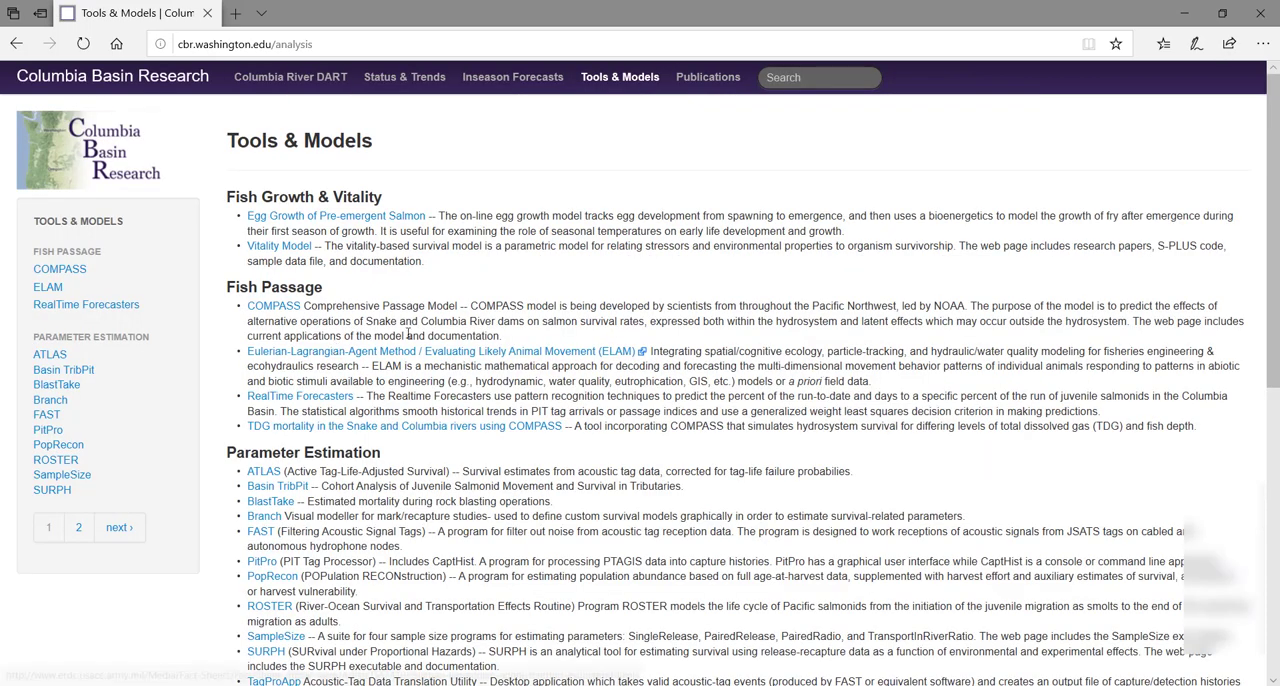
pyautogui.scroll(-3)
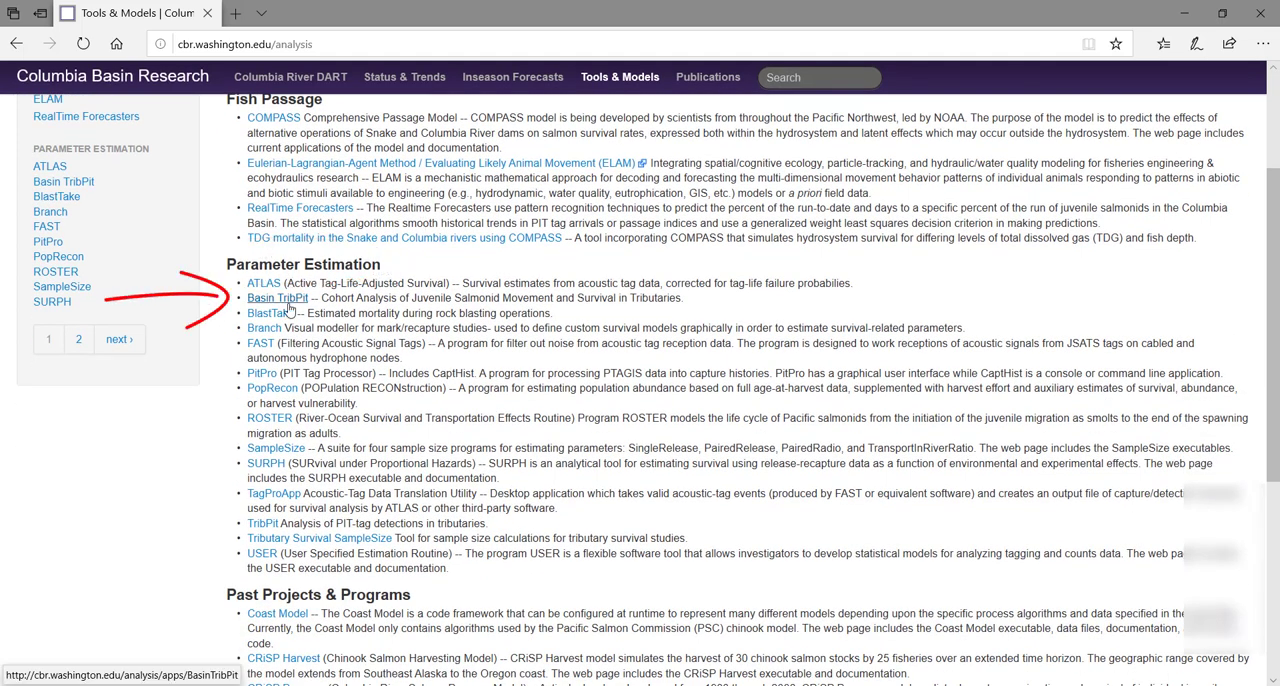
pyautogui.click(277, 297)
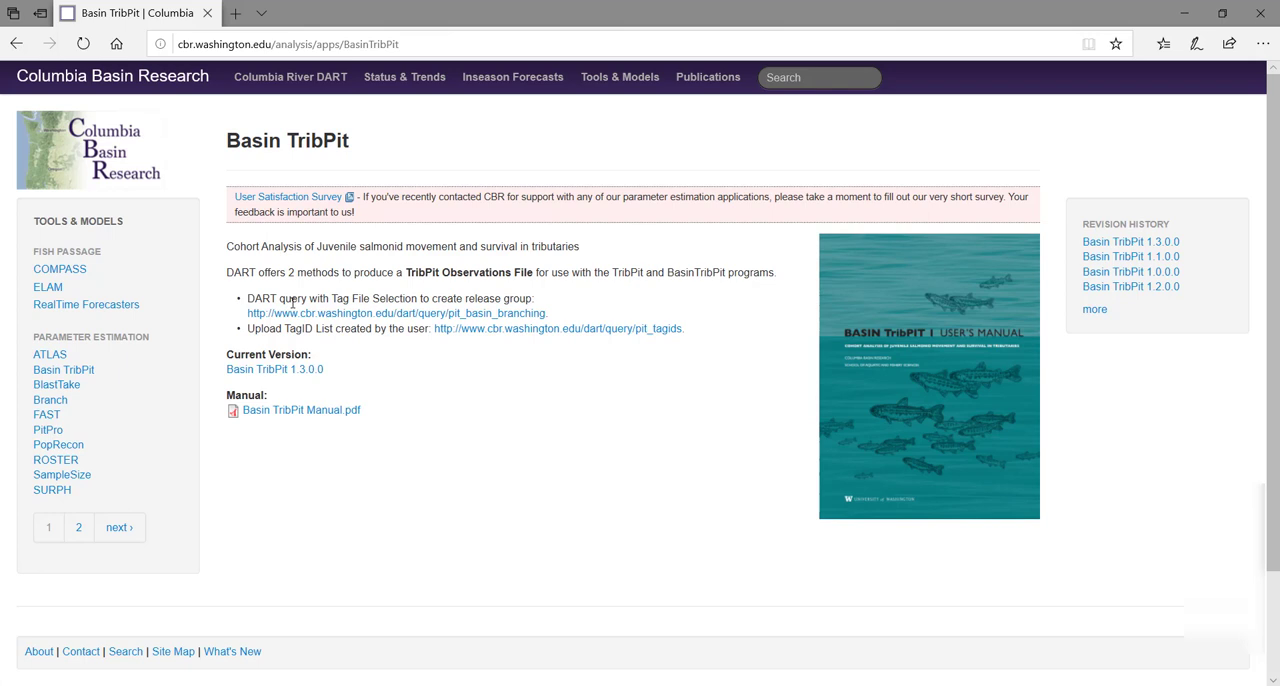
pyautogui.moveTo(274, 369)
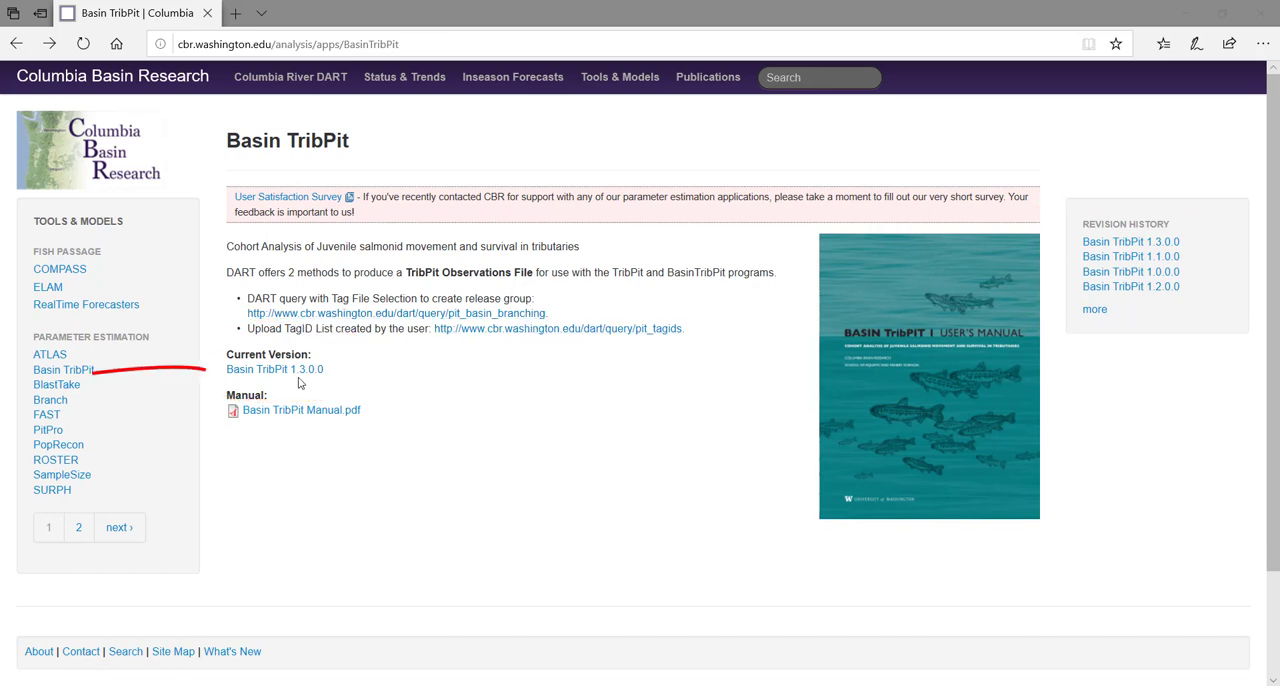
pyautogui.moveTo(274, 369)
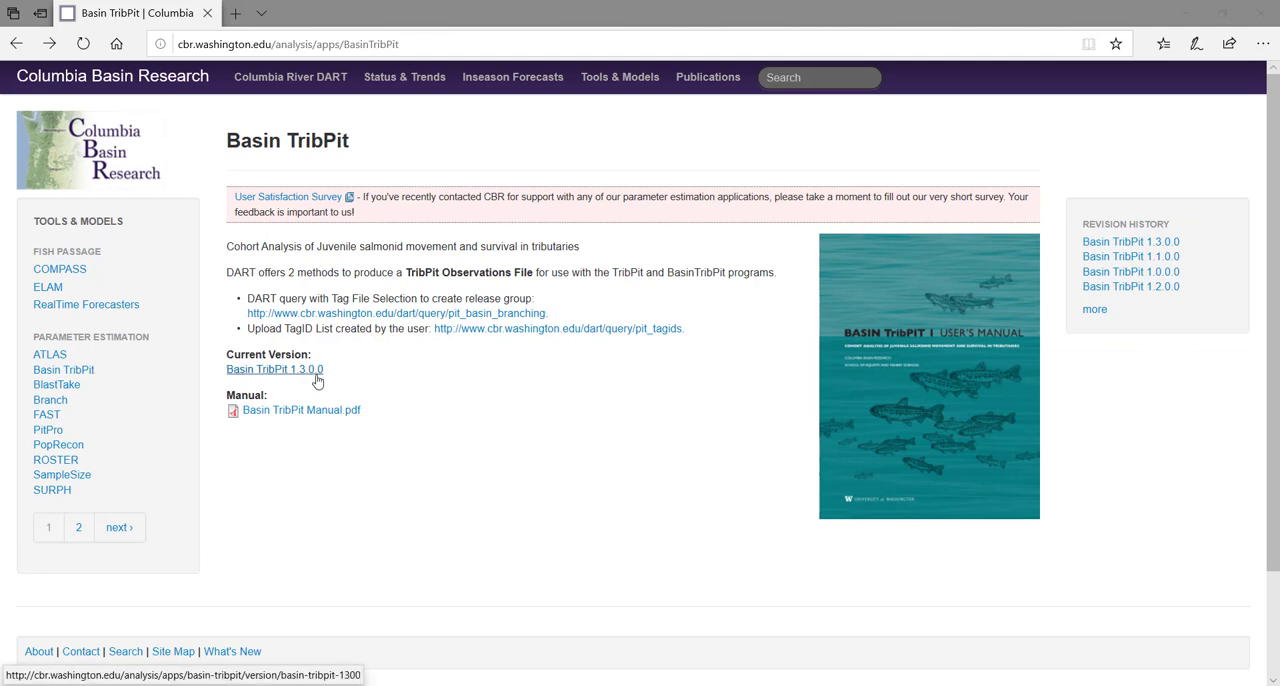
# Download BasinTribPit1.3.0.0.exe from the 1.3.0.0 release page, run it, and show downloads.
pyautogui.click(274, 369)
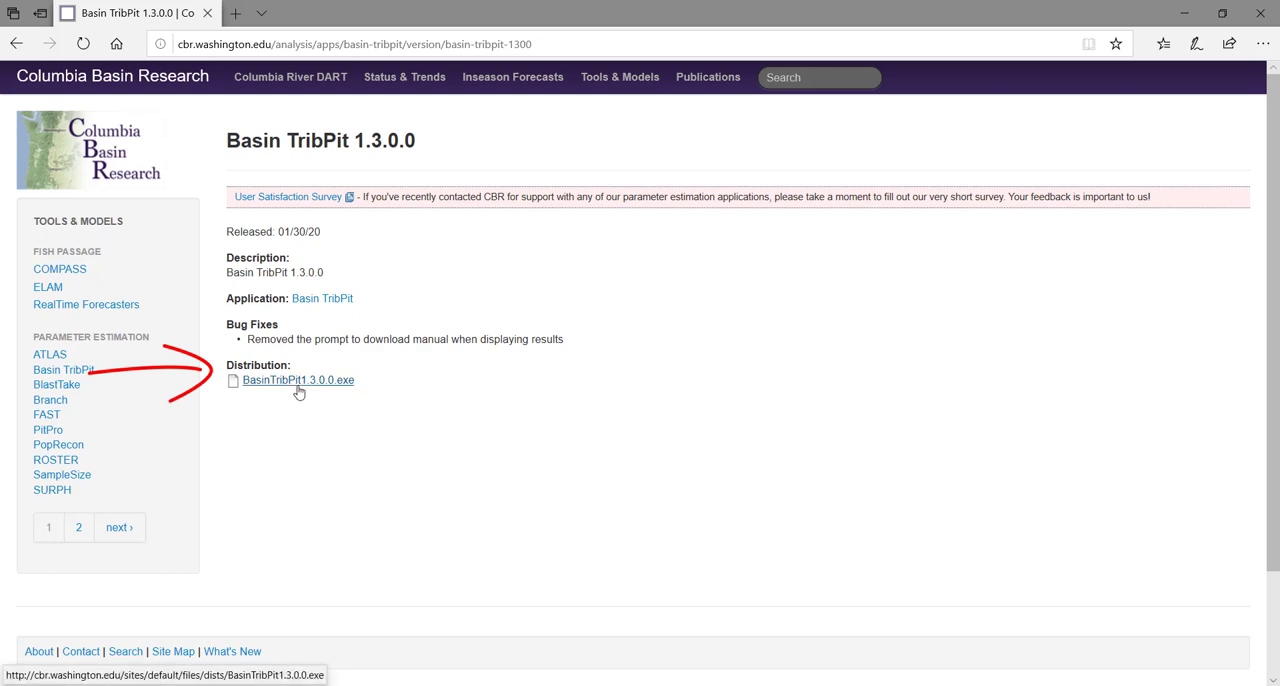
pyautogui.click(297, 380)
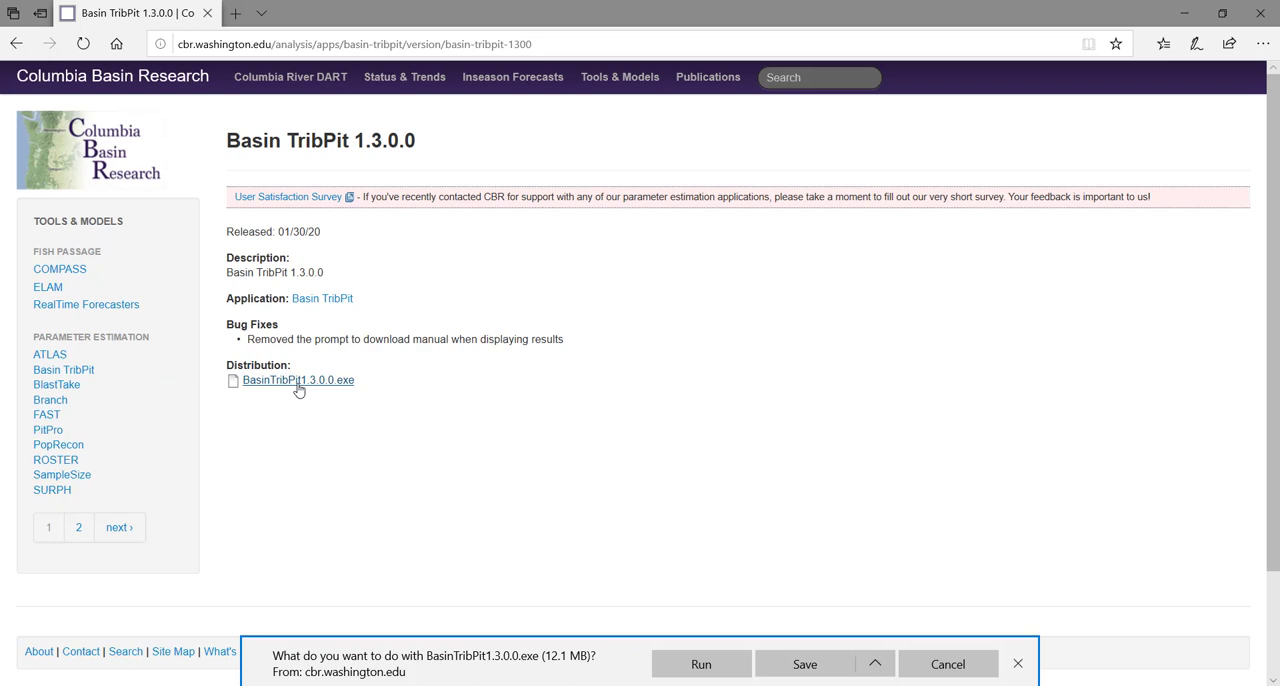
pyautogui.click(804, 663)
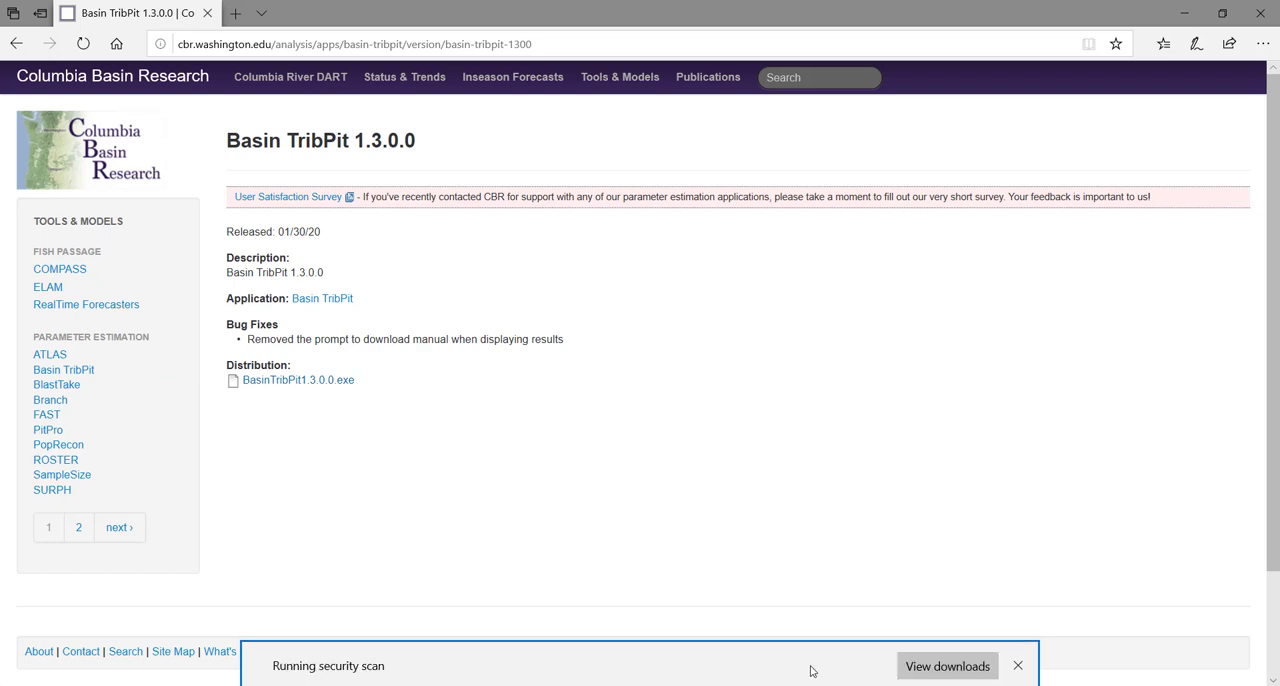
pyautogui.moveTo(808, 664)
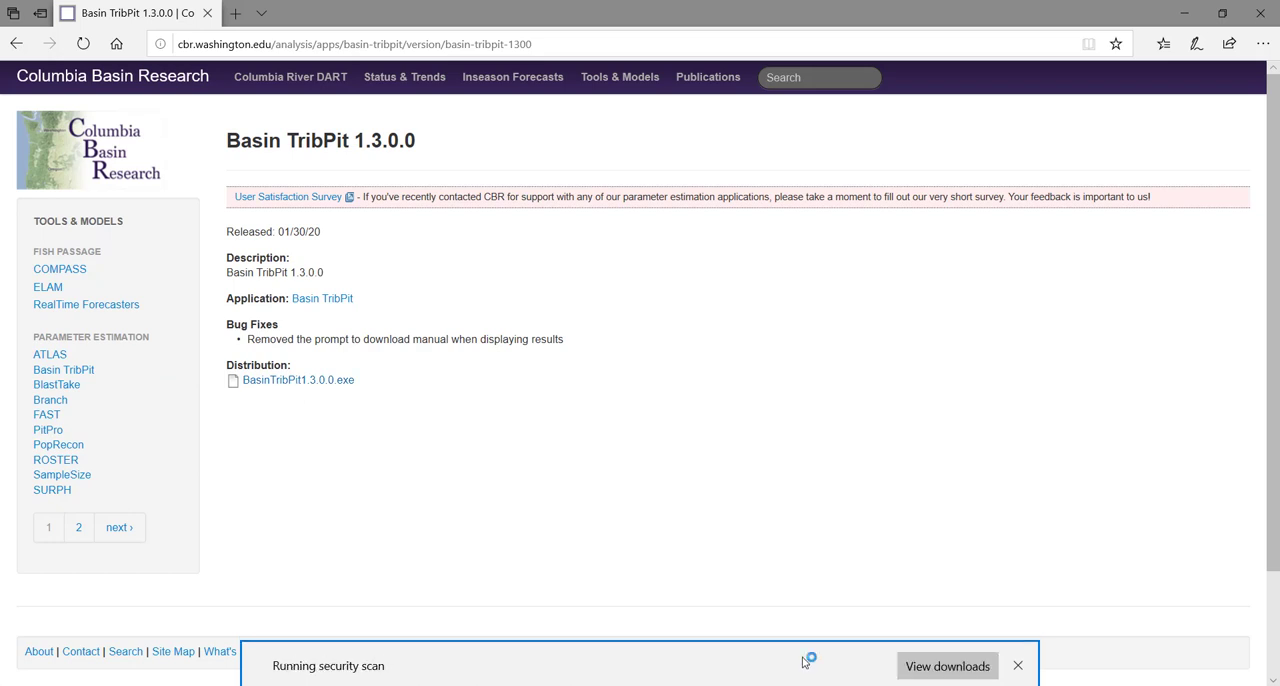
pyautogui.click(946, 665)
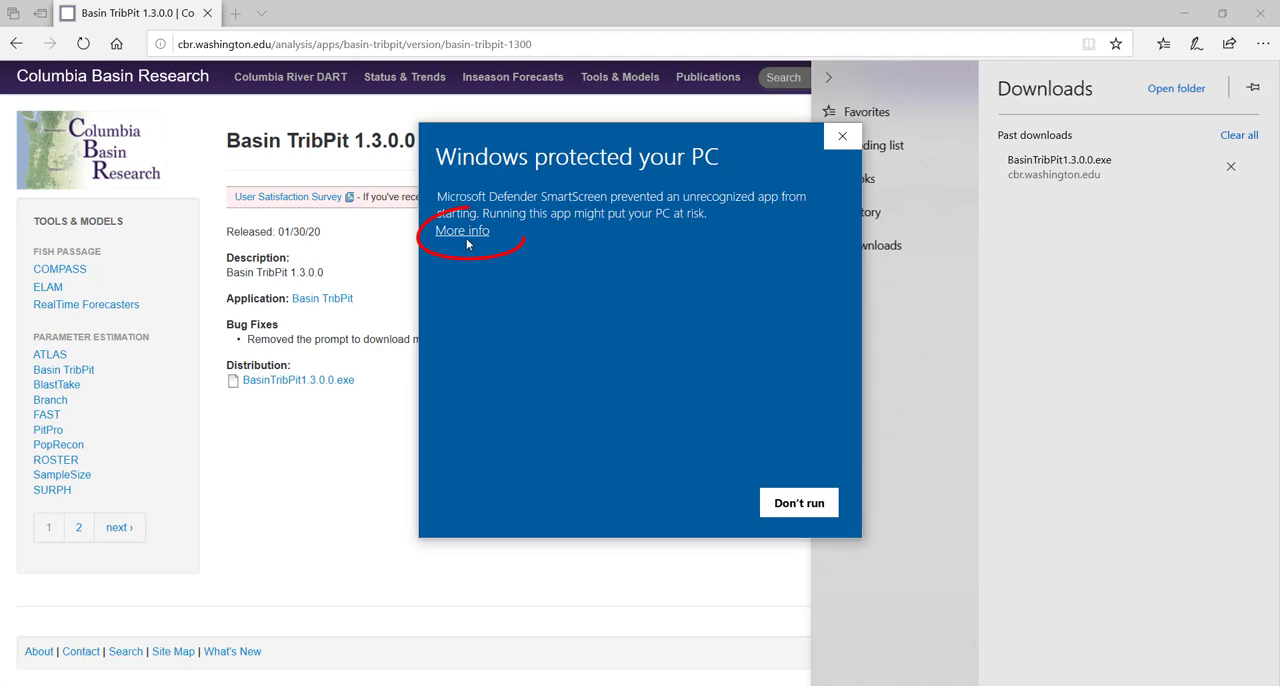
# Bypass SmartScreen, install BasinTribPit to the default folder with admin permission, and finish the wizard.
pyautogui.click(462, 230)
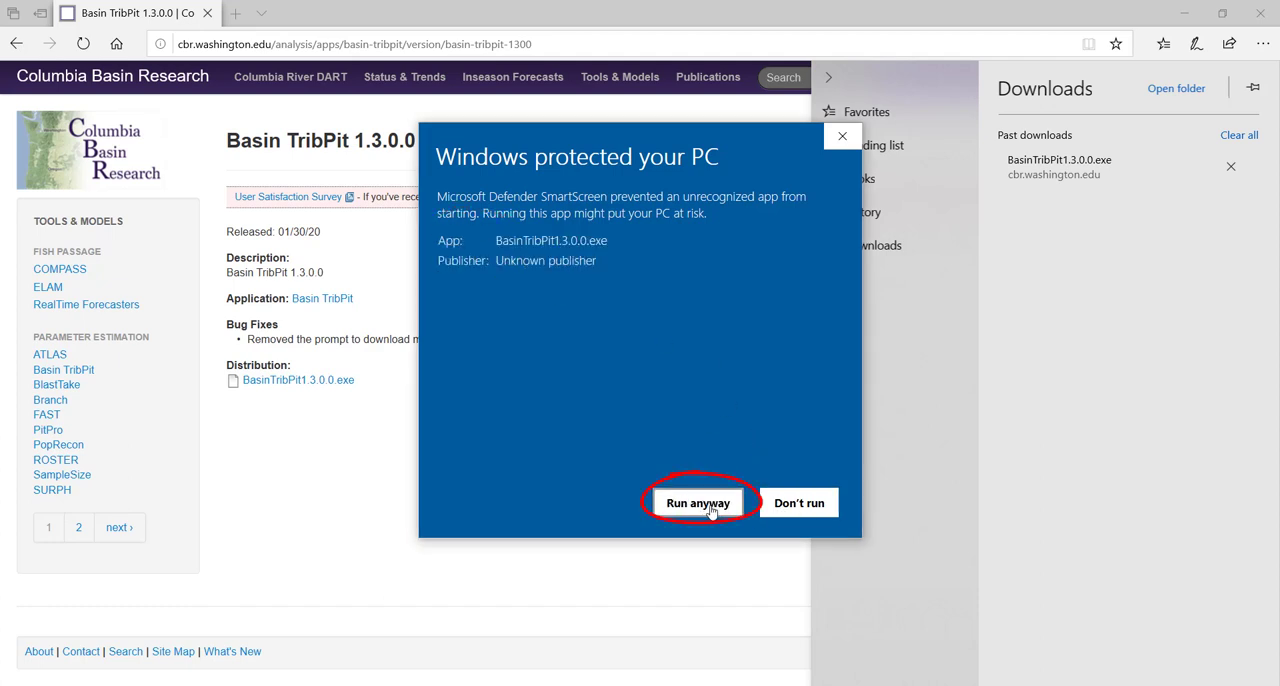
pyautogui.click(697, 502)
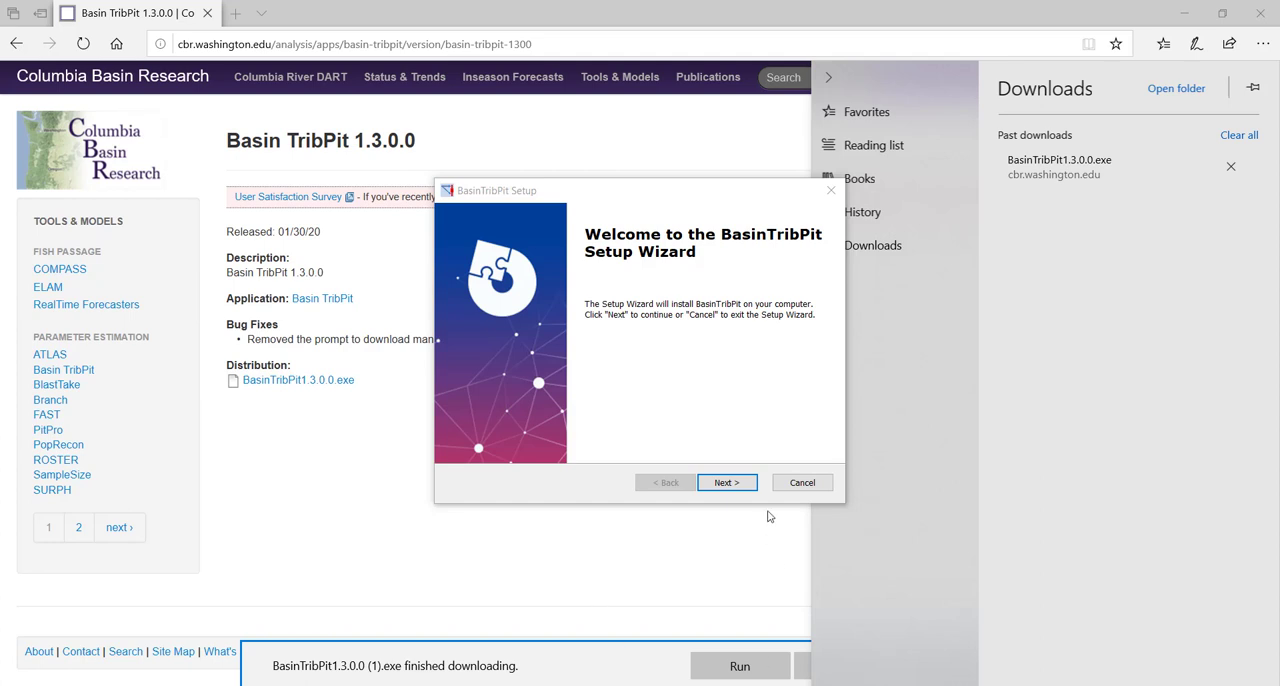
pyautogui.click(726, 482)
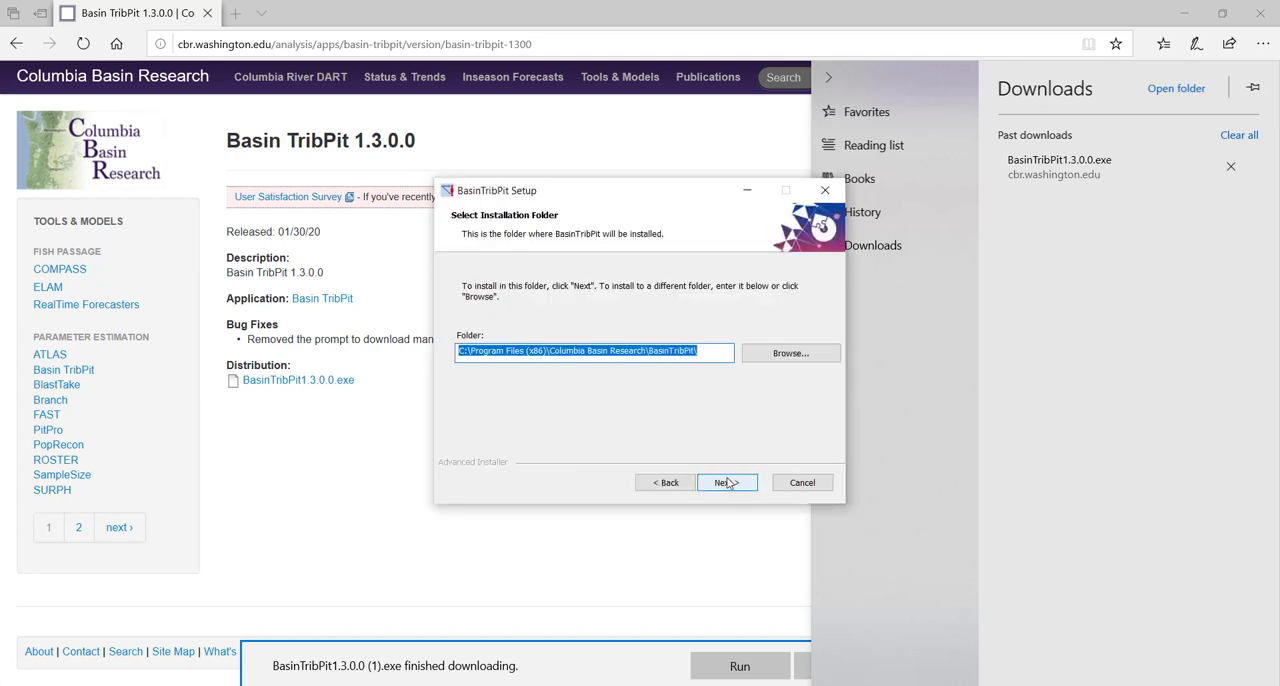
pyautogui.click(723, 482)
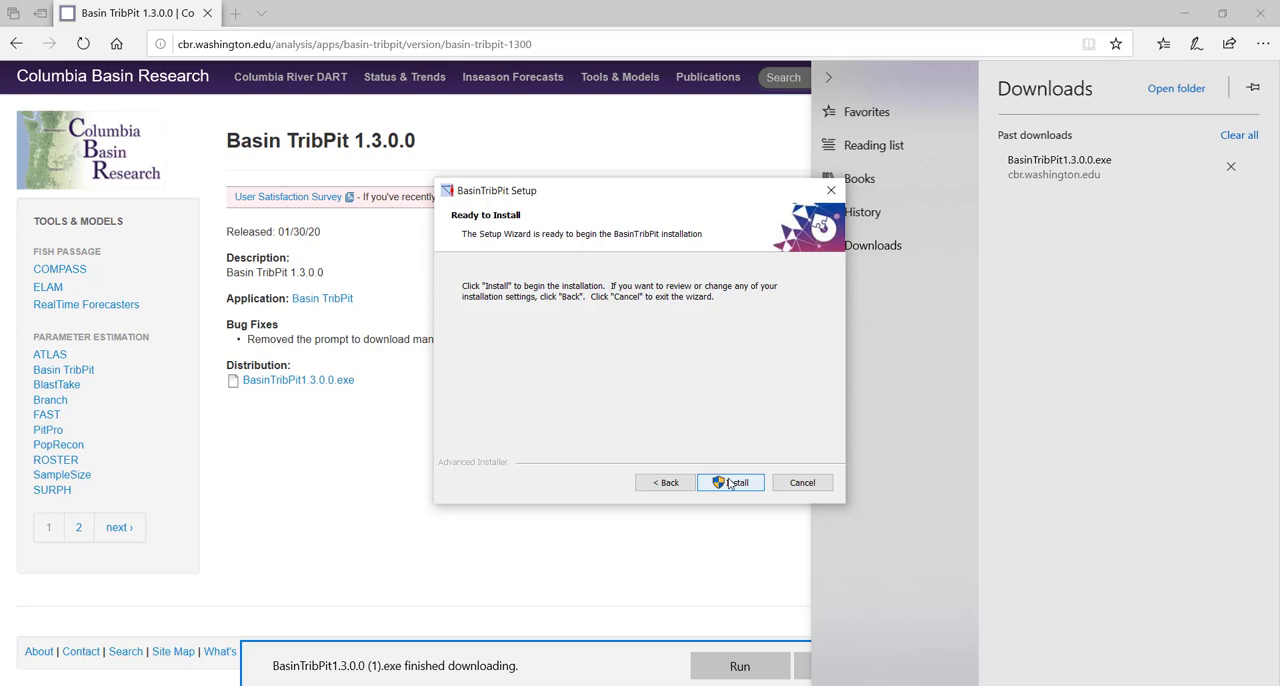
pyautogui.click(731, 482)
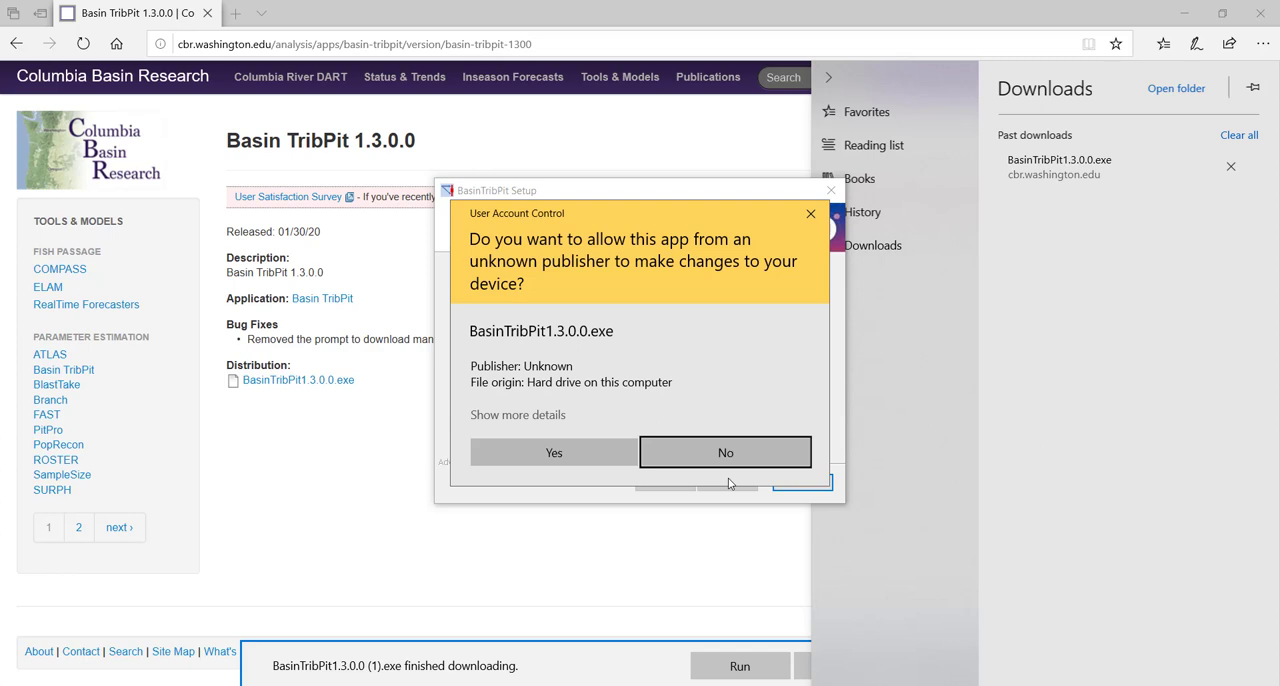
pyautogui.click(554, 452)
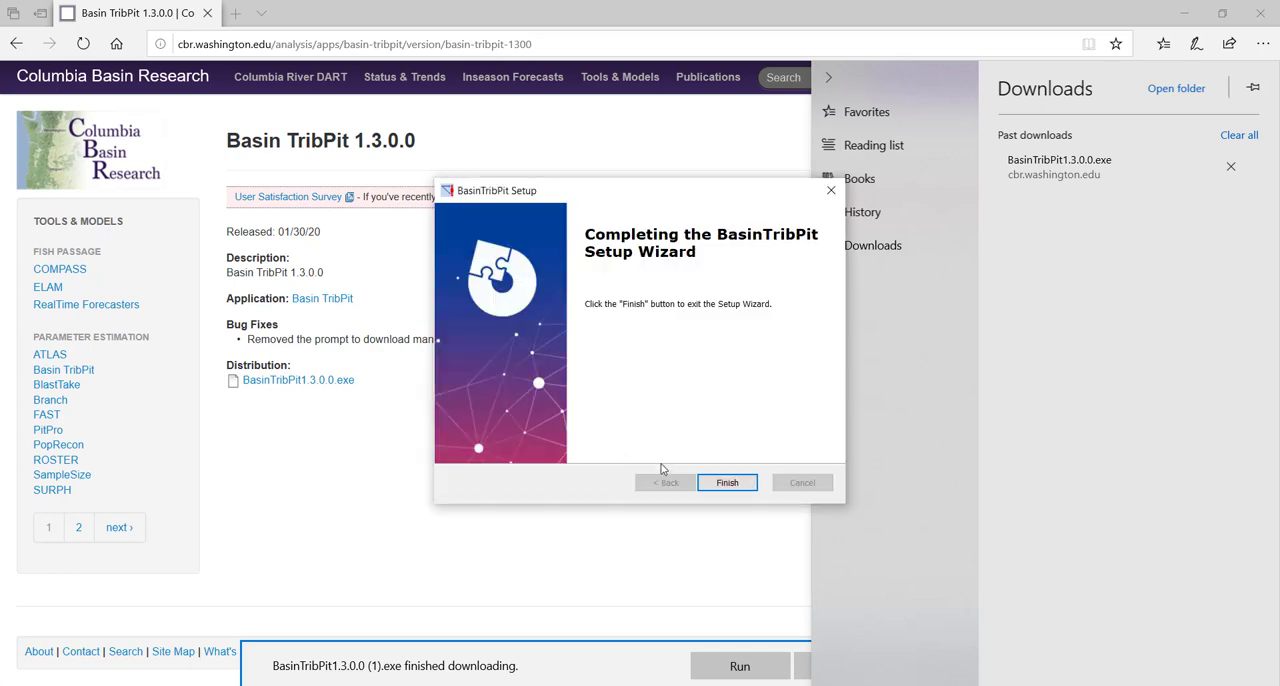
pyautogui.click(727, 482)
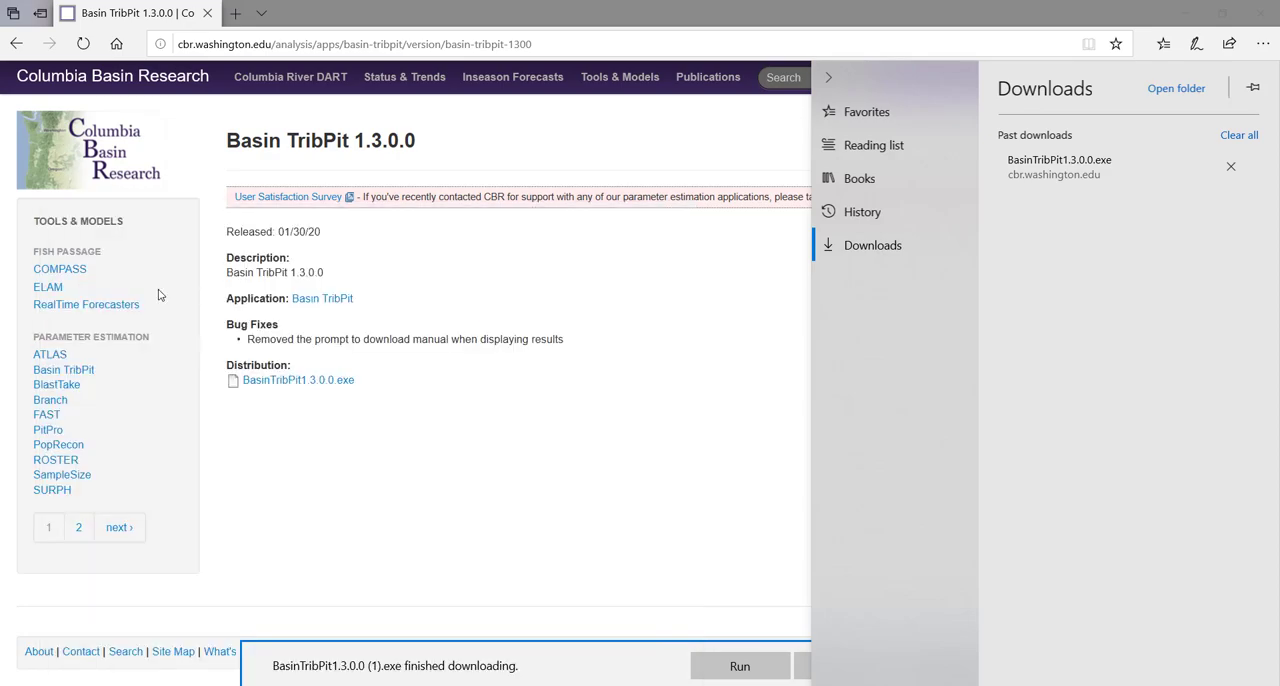
# Launch BasinTribPit from downloads and start Data > Load Observations.
pyautogui.click(739, 665)
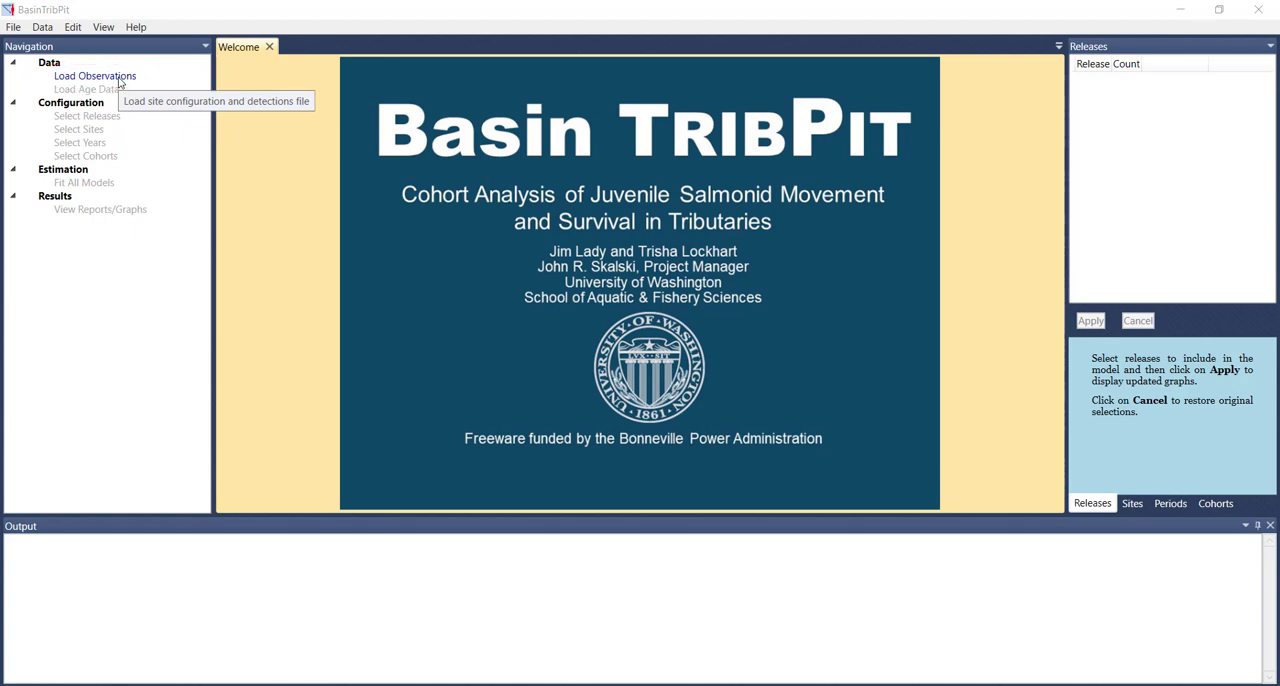
pyautogui.click(86, 89)
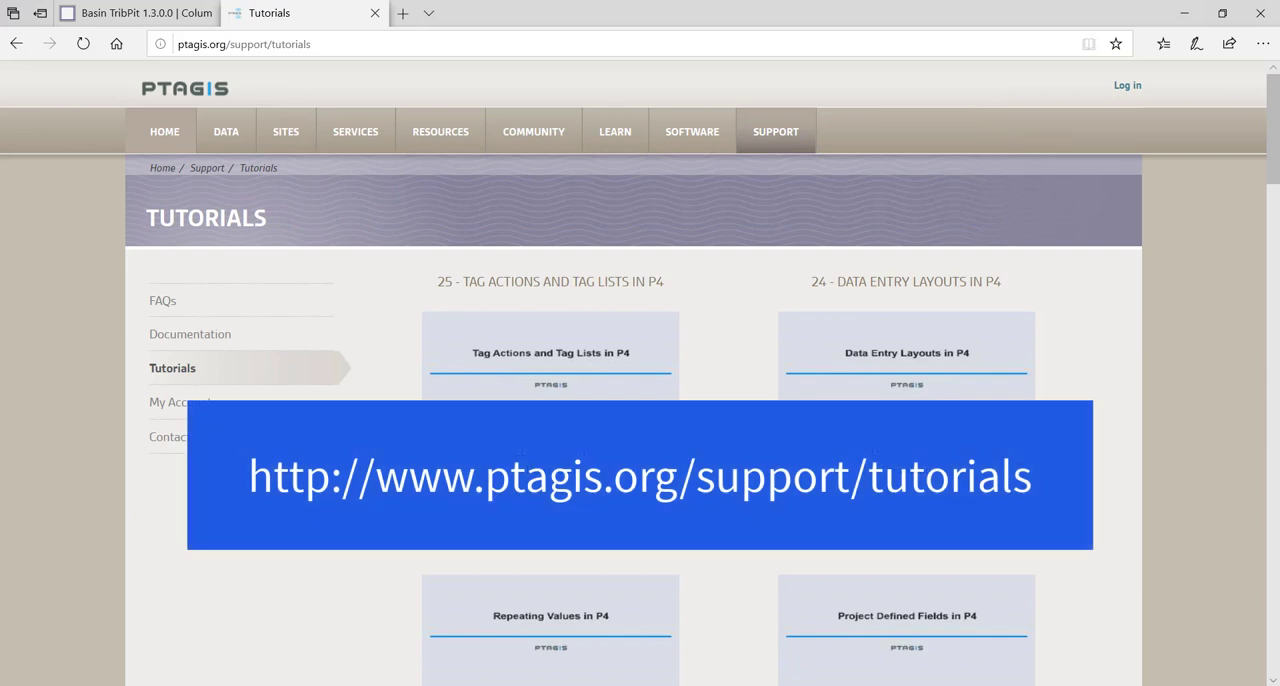
pyautogui.moveTo(545, 584)
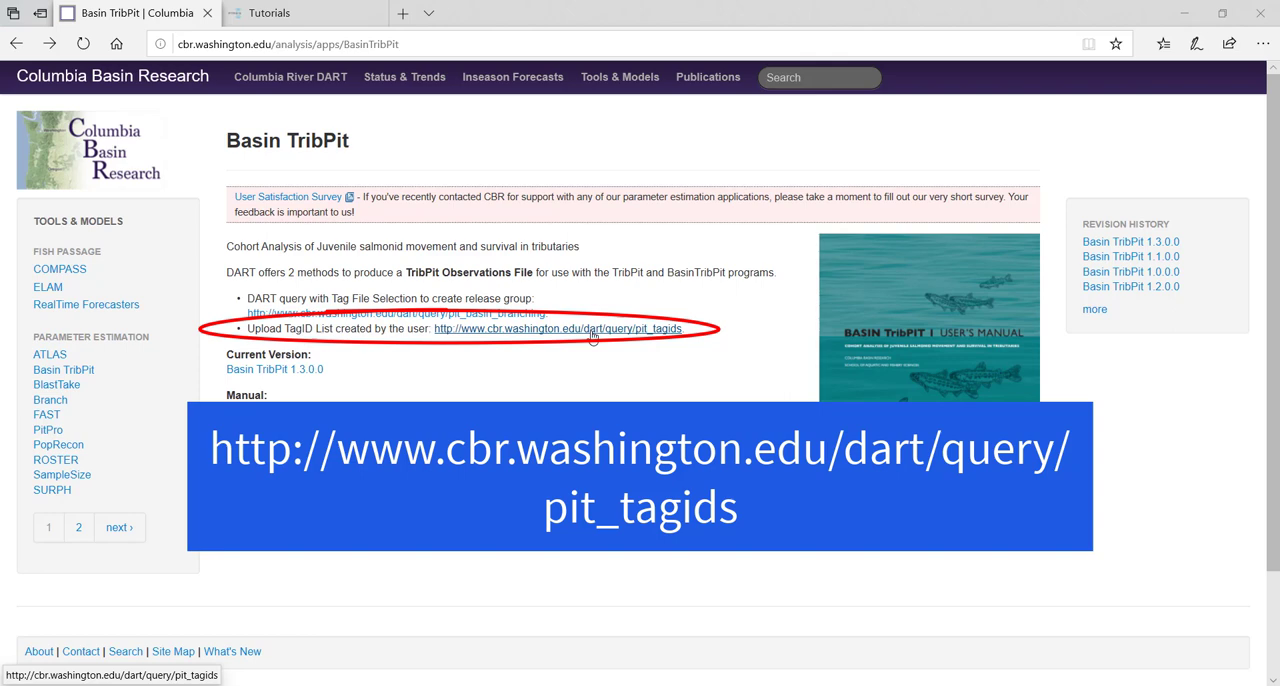
# Upload the Chiwawa 2010_2011 tags file as a TribPit Observation File for 1-Chinook and verify it.
pyautogui.click(557, 328)
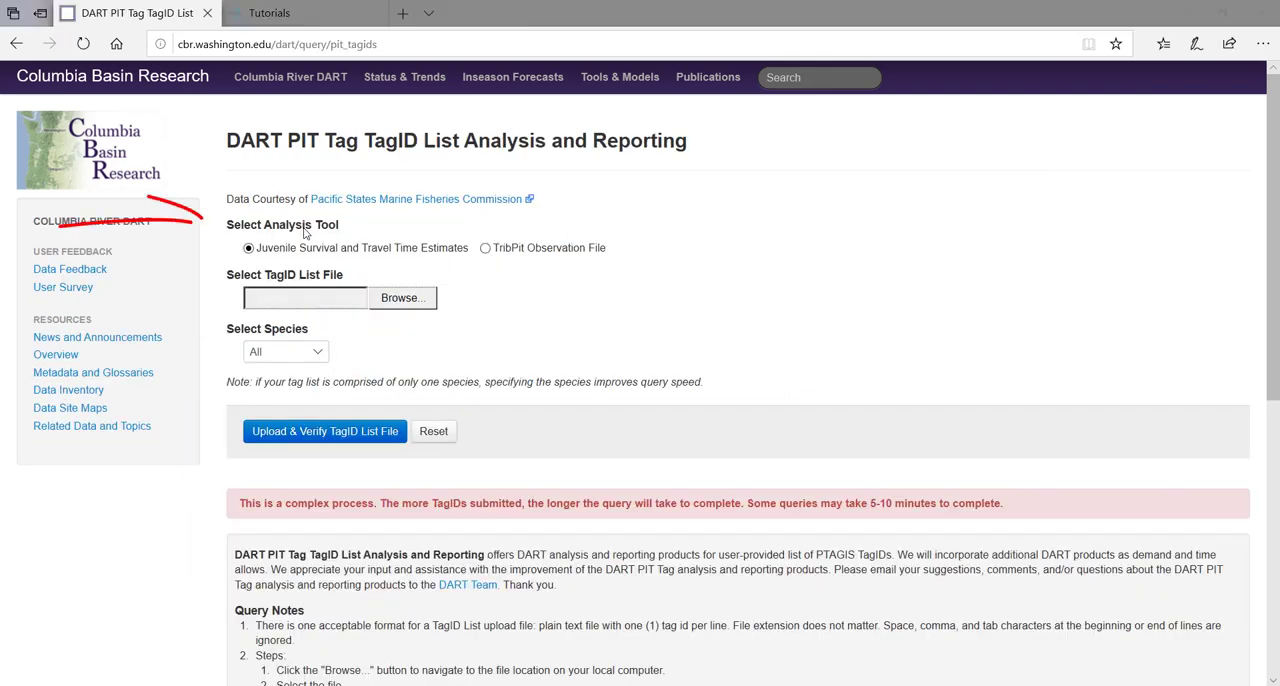
pyautogui.click(485, 247)
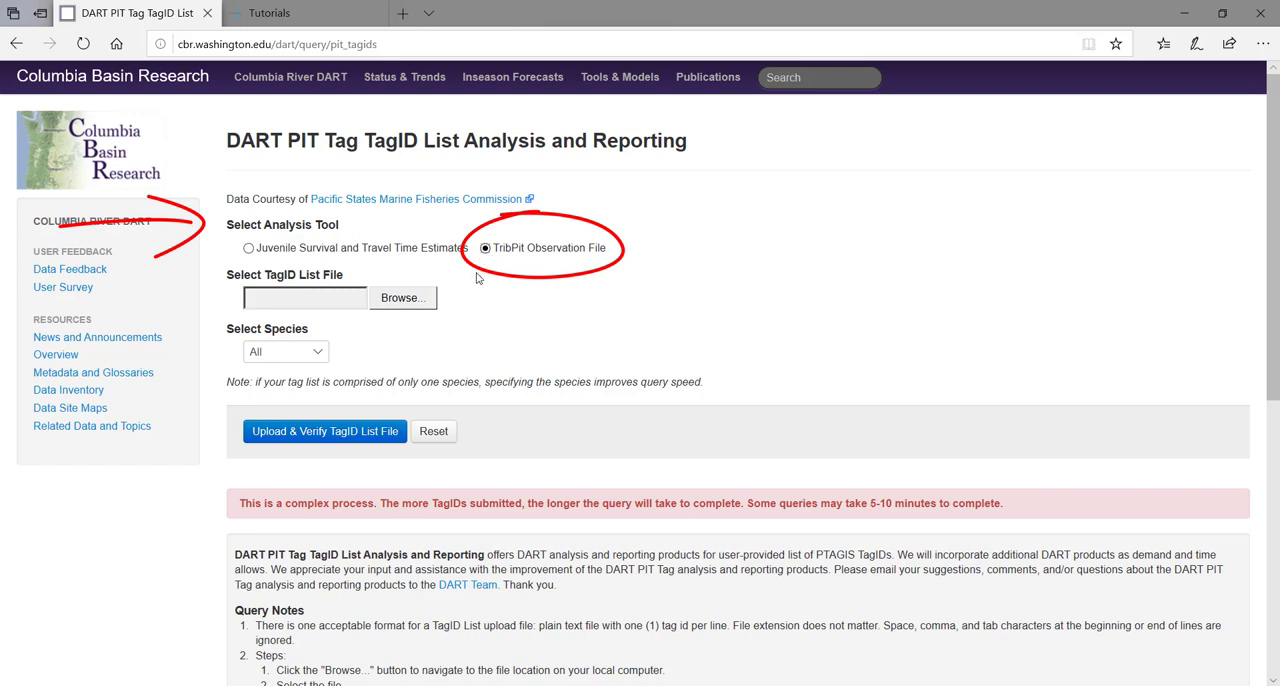
pyautogui.click(402, 297)
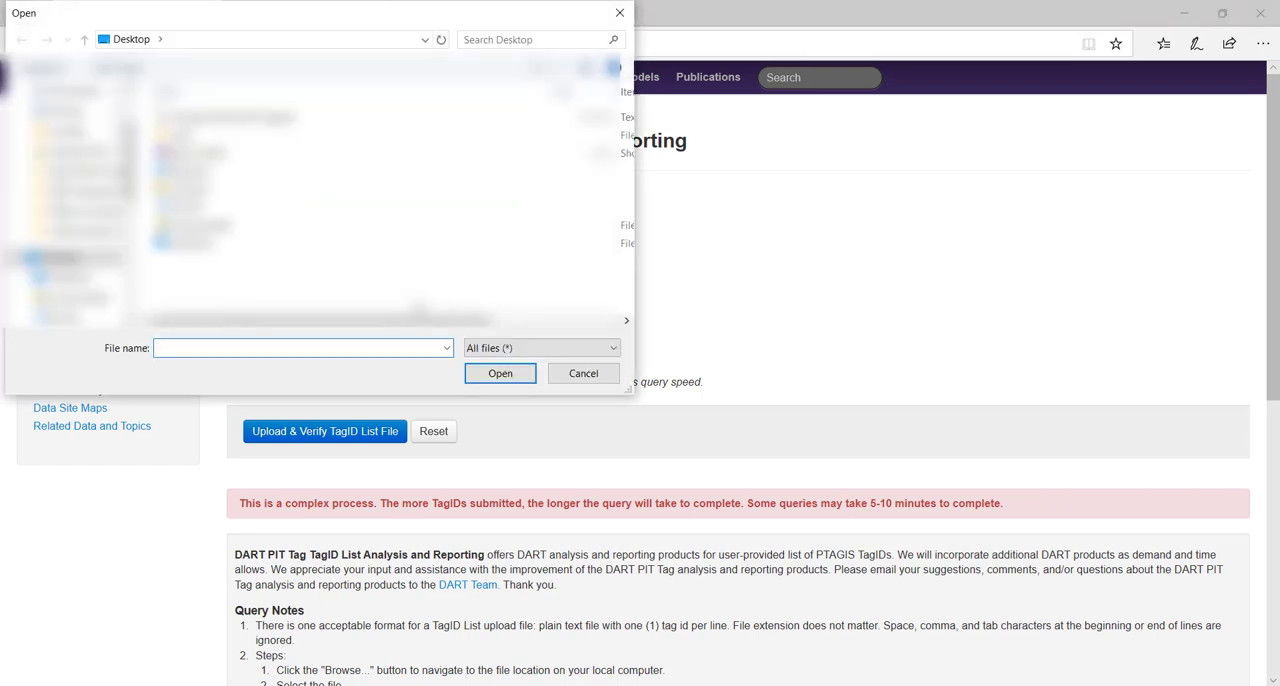
pyautogui.click(500, 373)
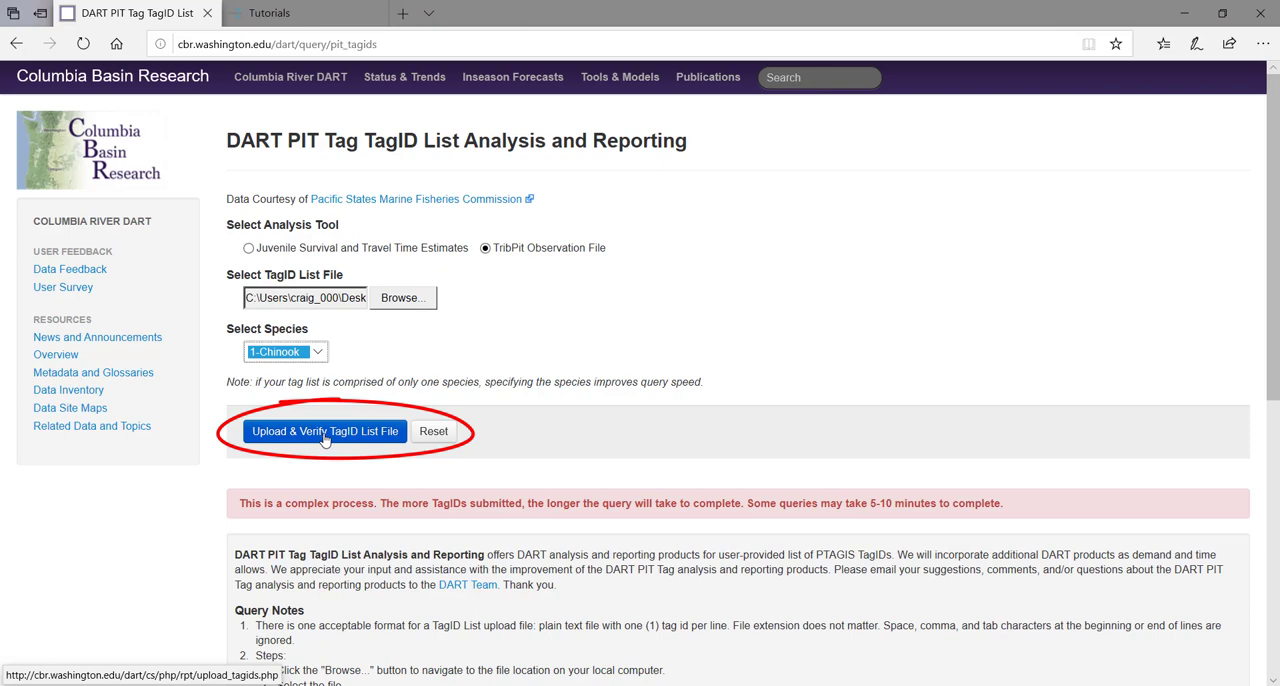
pyautogui.click(324, 431)
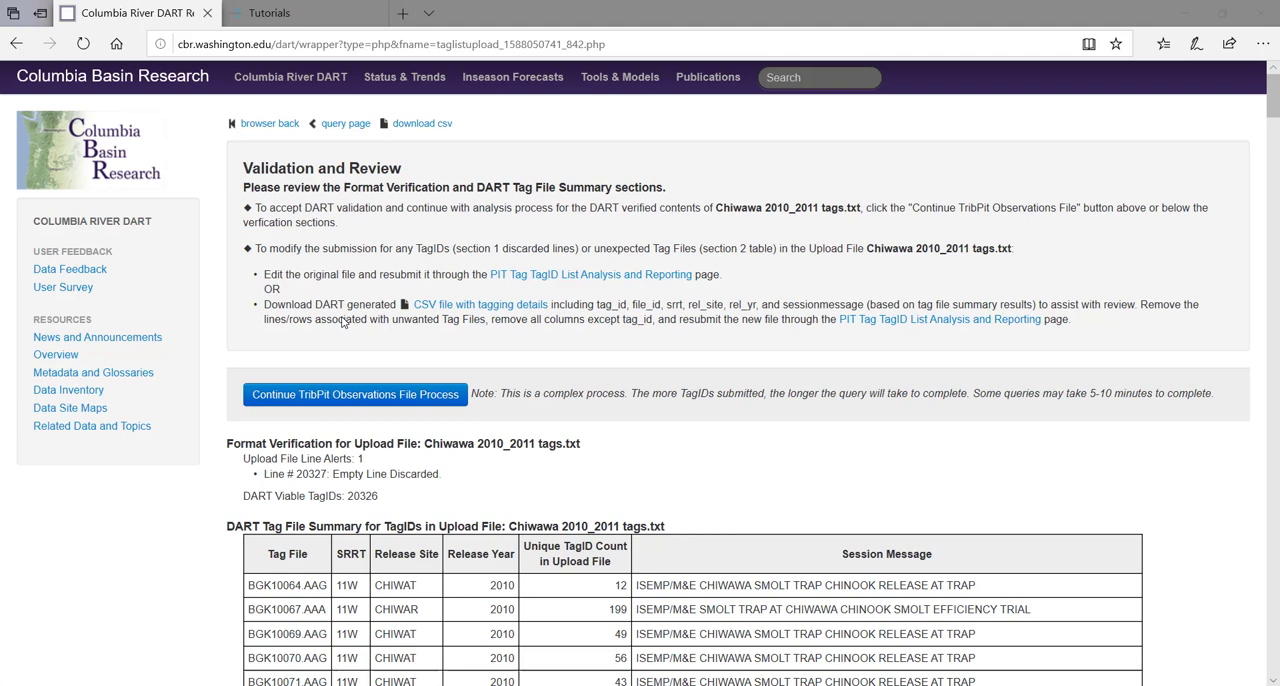
pyautogui.moveTo(408, 338)
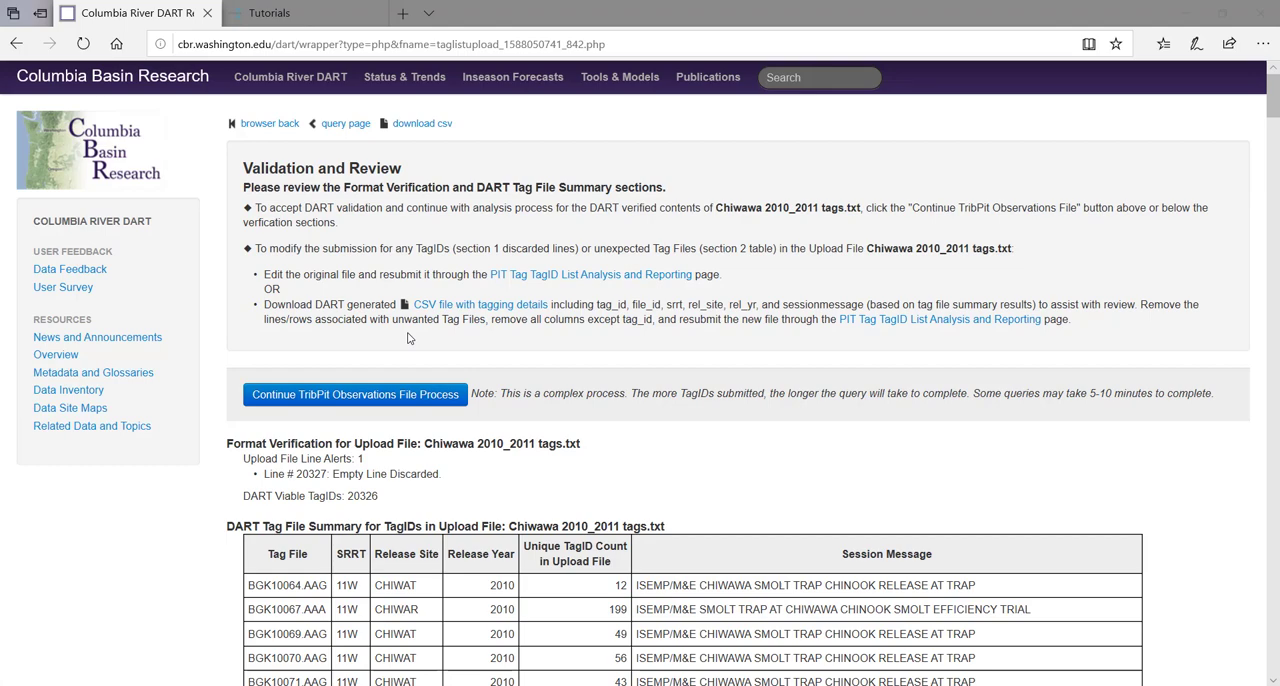
pyautogui.moveTo(662, 433)
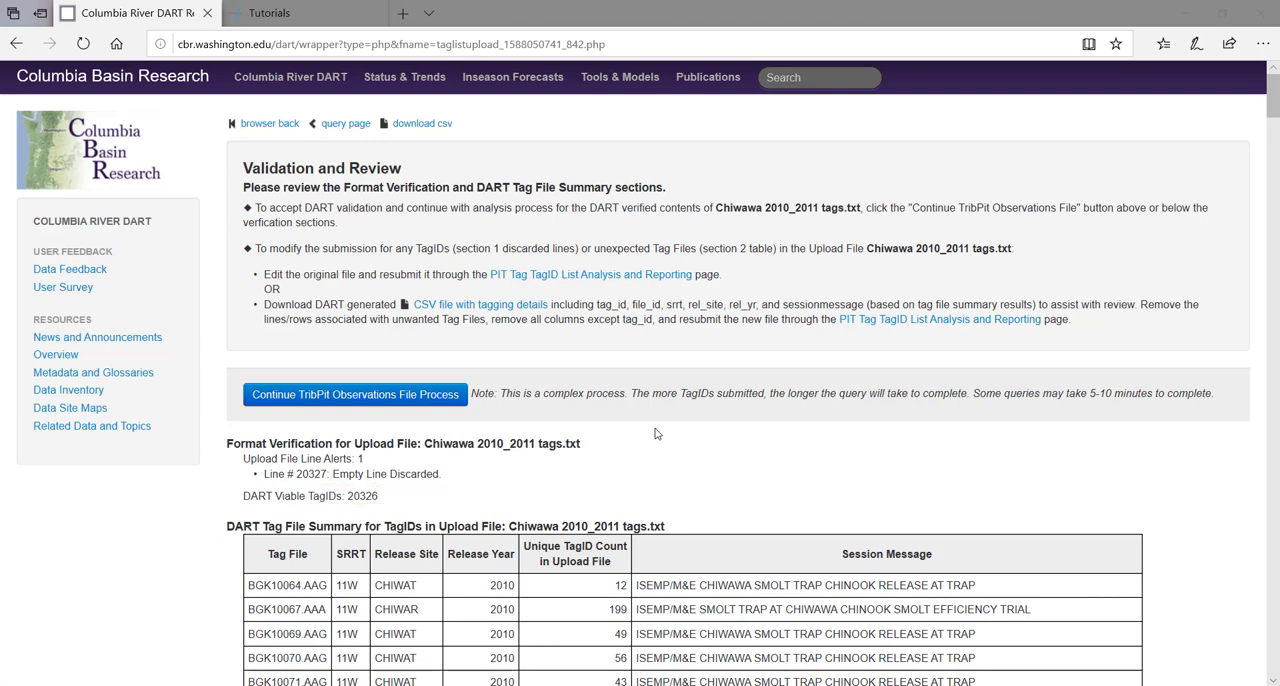
pyautogui.moveTo(748, 542)
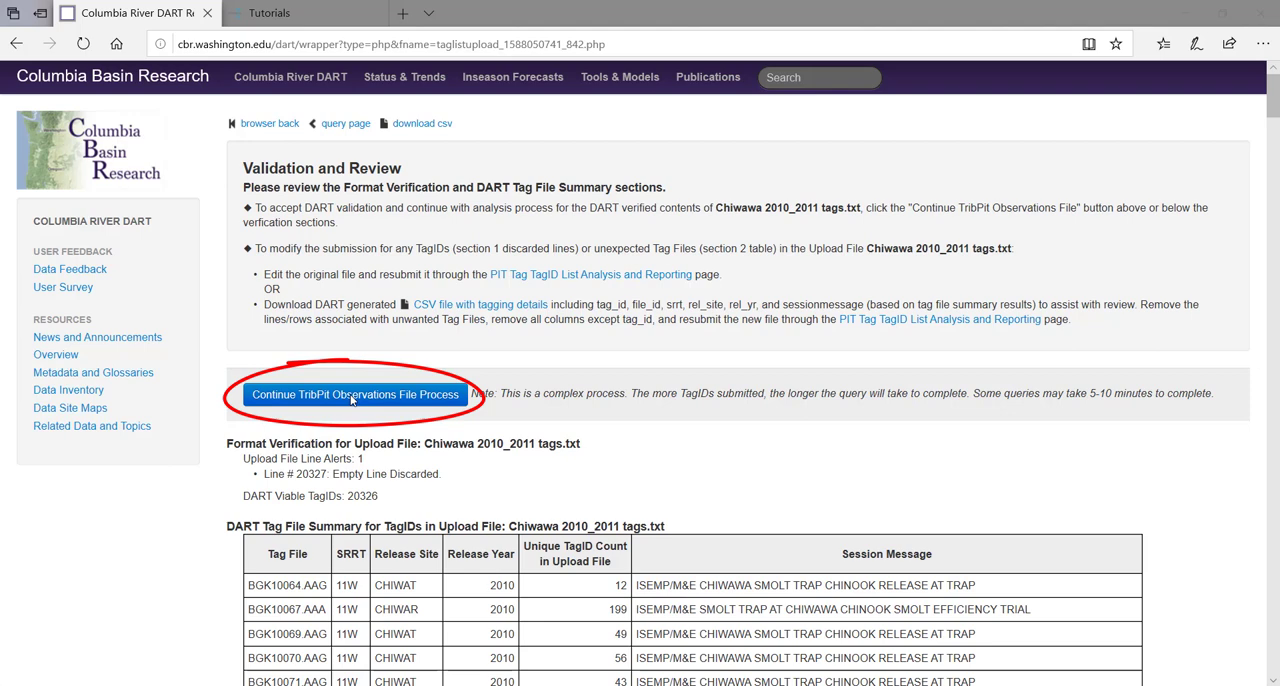
# Continue the TribPit observations process, then download, save, and open the observations CSV.
pyautogui.click(354, 394)
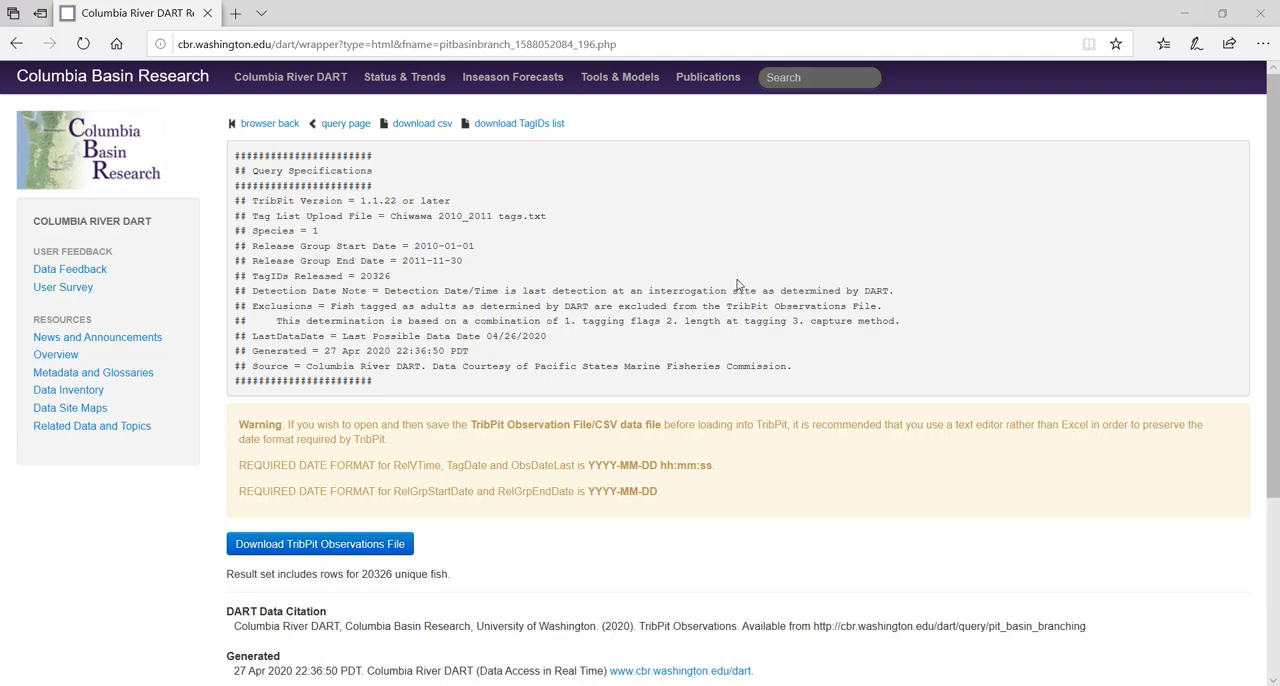
pyautogui.moveTo(210, 140); pyautogui.dragTo(900, 400)
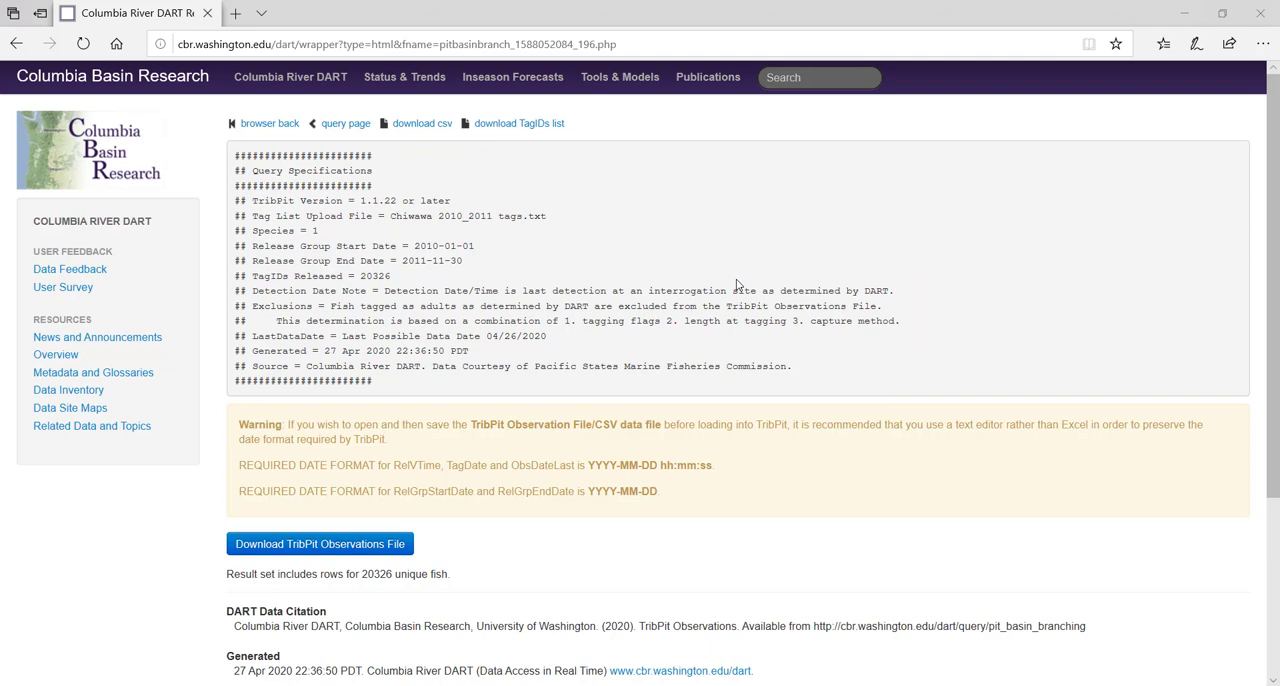
pyautogui.click(319, 543)
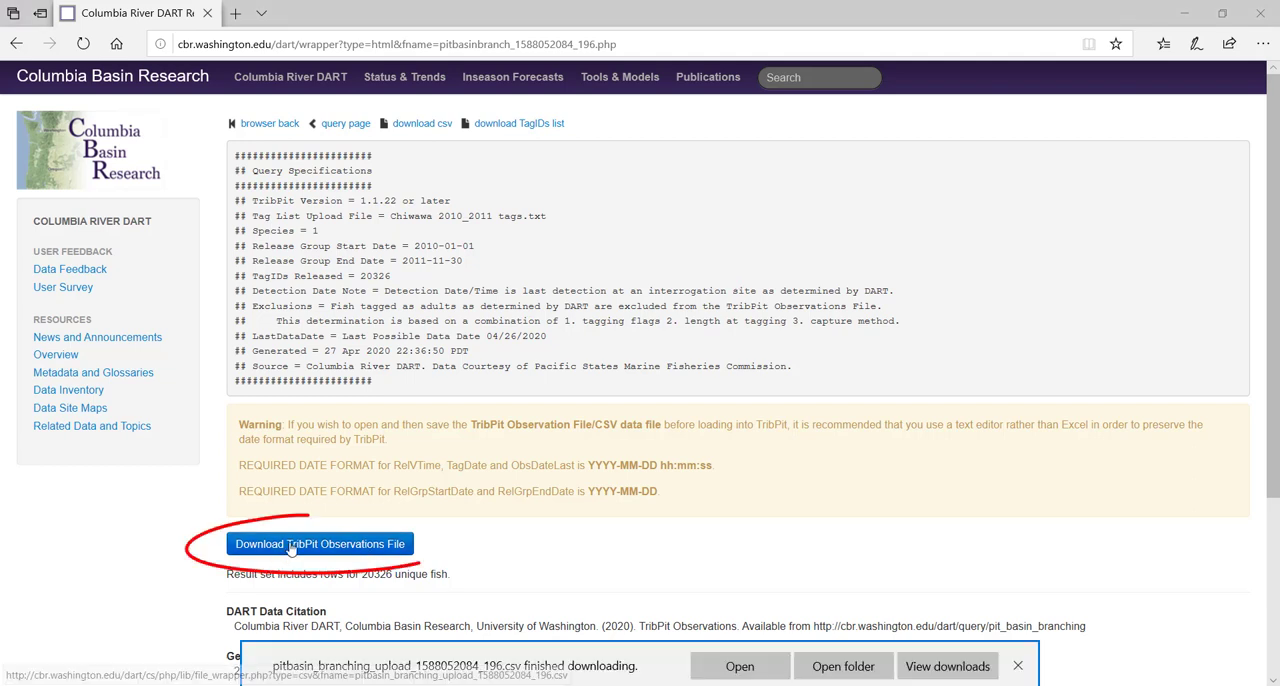
pyautogui.moveTo(303, 558)
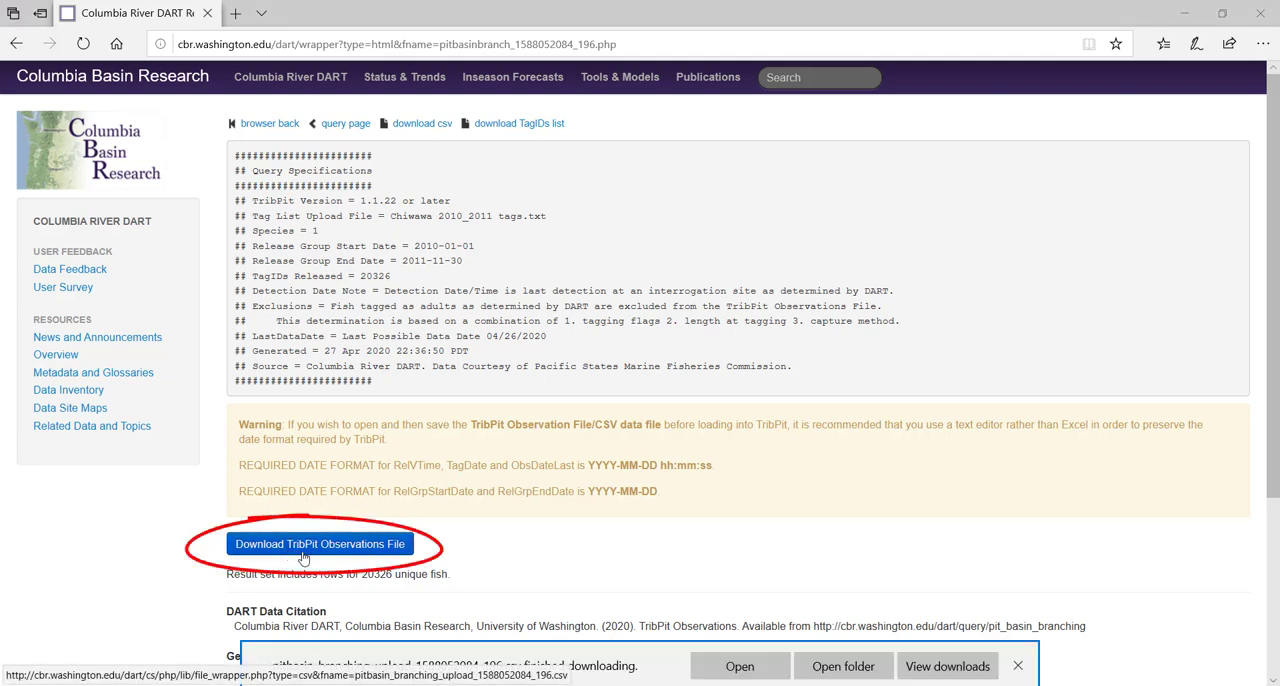
pyautogui.click(320, 543)
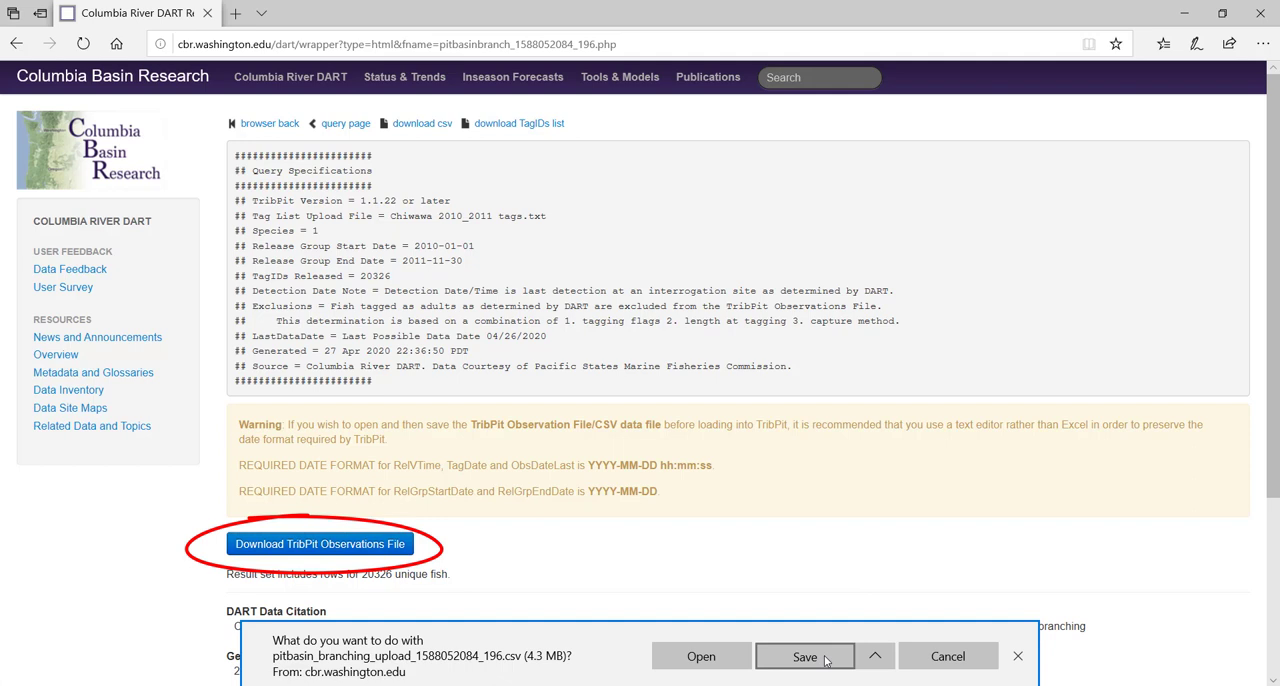
pyautogui.click(804, 656)
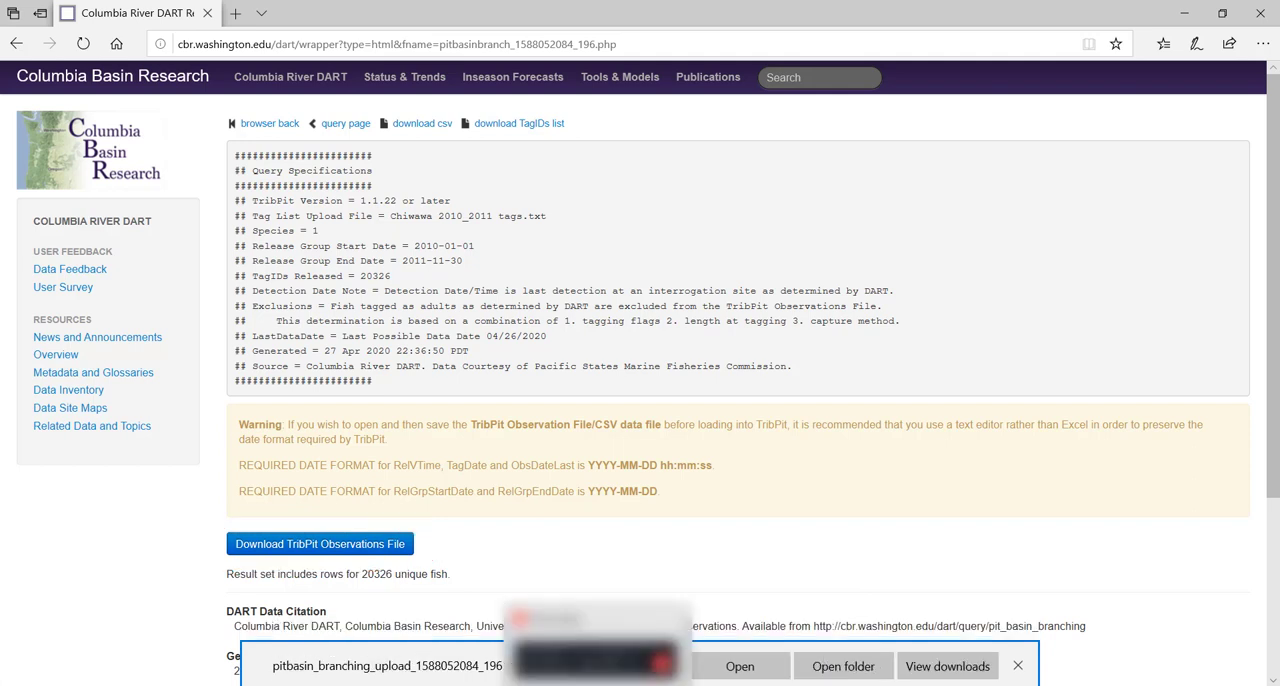
pyautogui.click(739, 665)
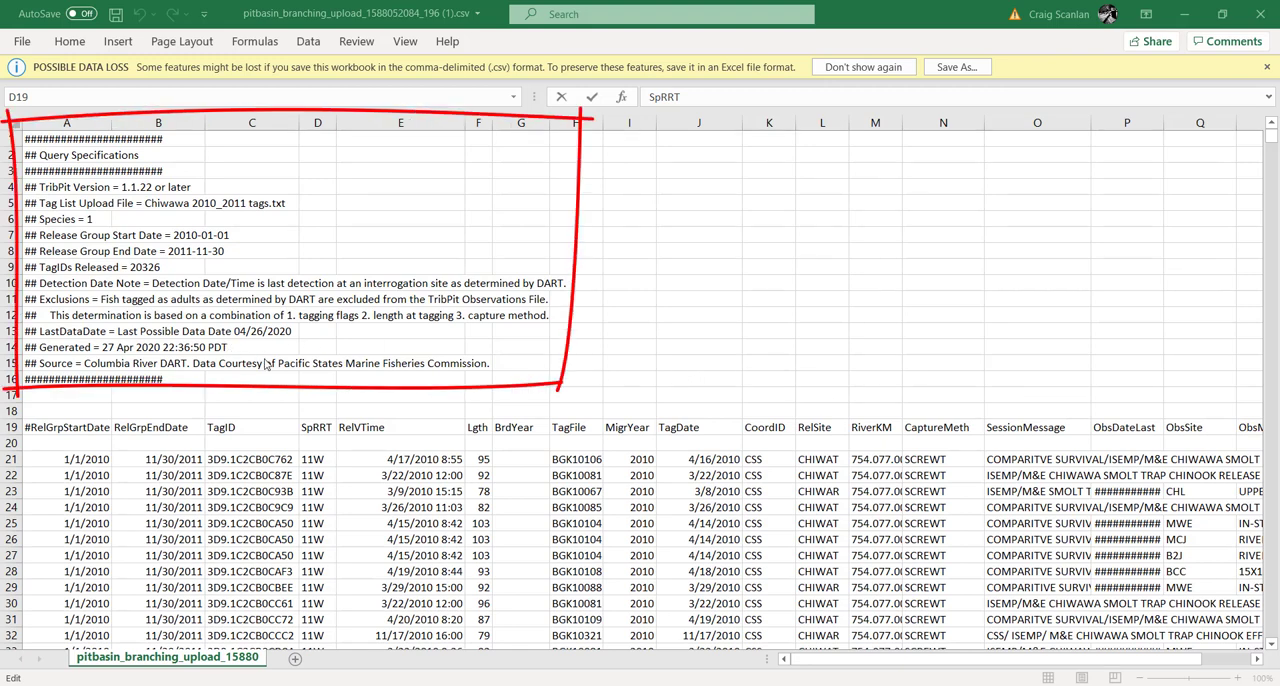
pyautogui.moveTo(152, 128)
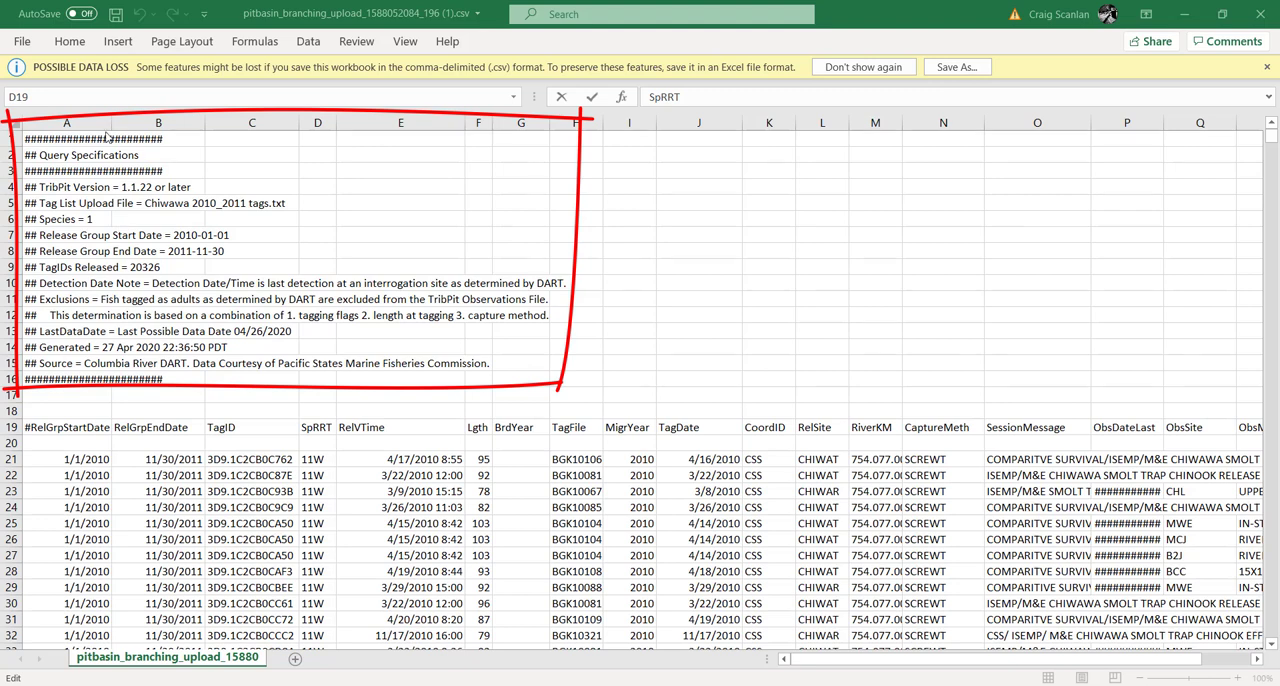
# Scroll the observations CSV in Excel to the column header and fish data rows.
pyautogui.scroll(-3)
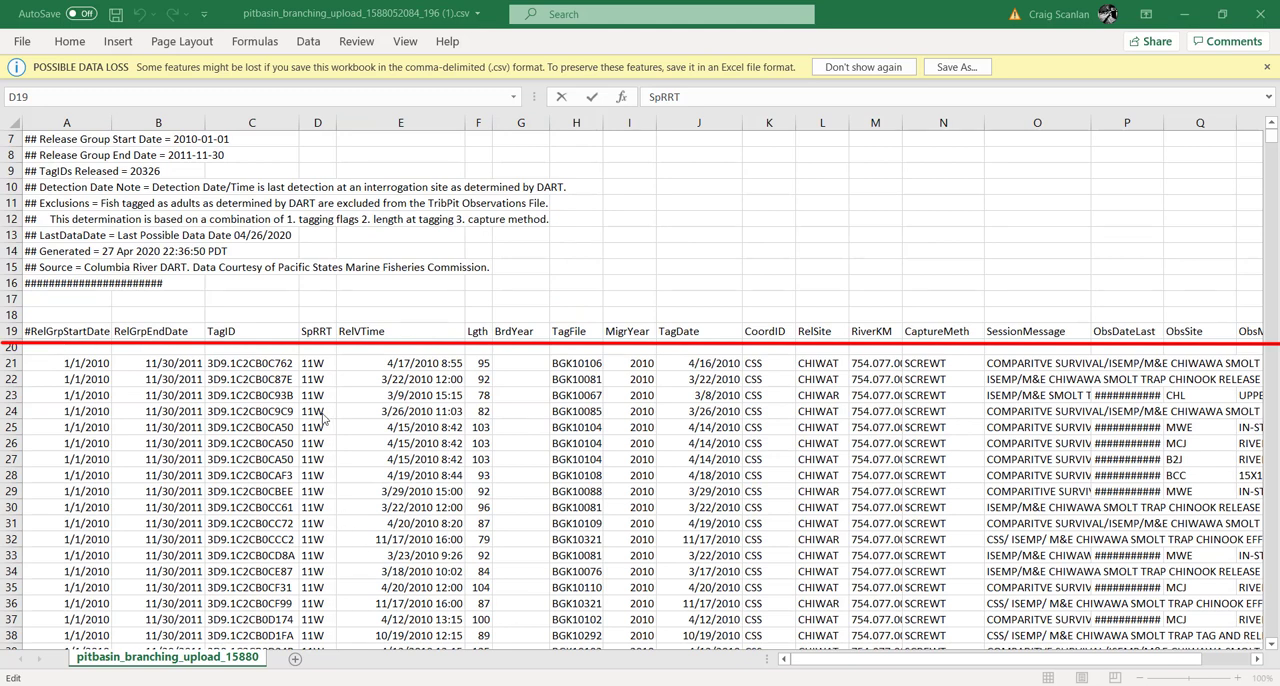
pyautogui.moveTo(837, 667)
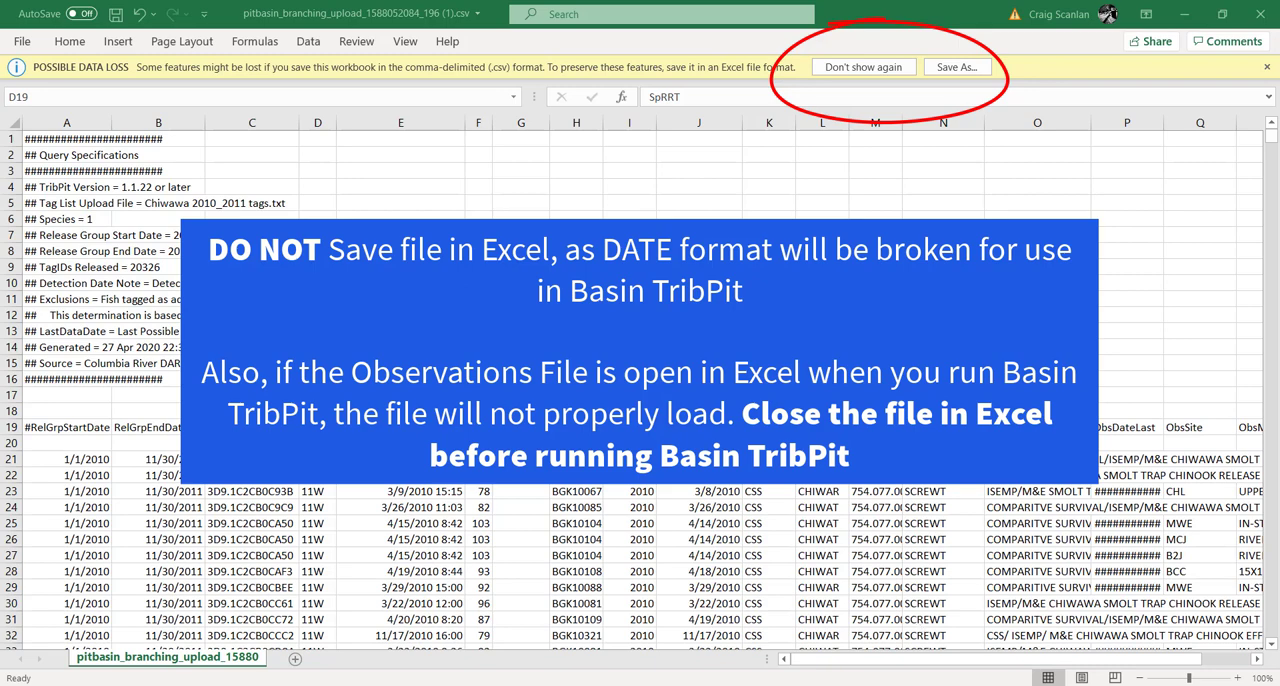
pyautogui.moveTo(838, 206)
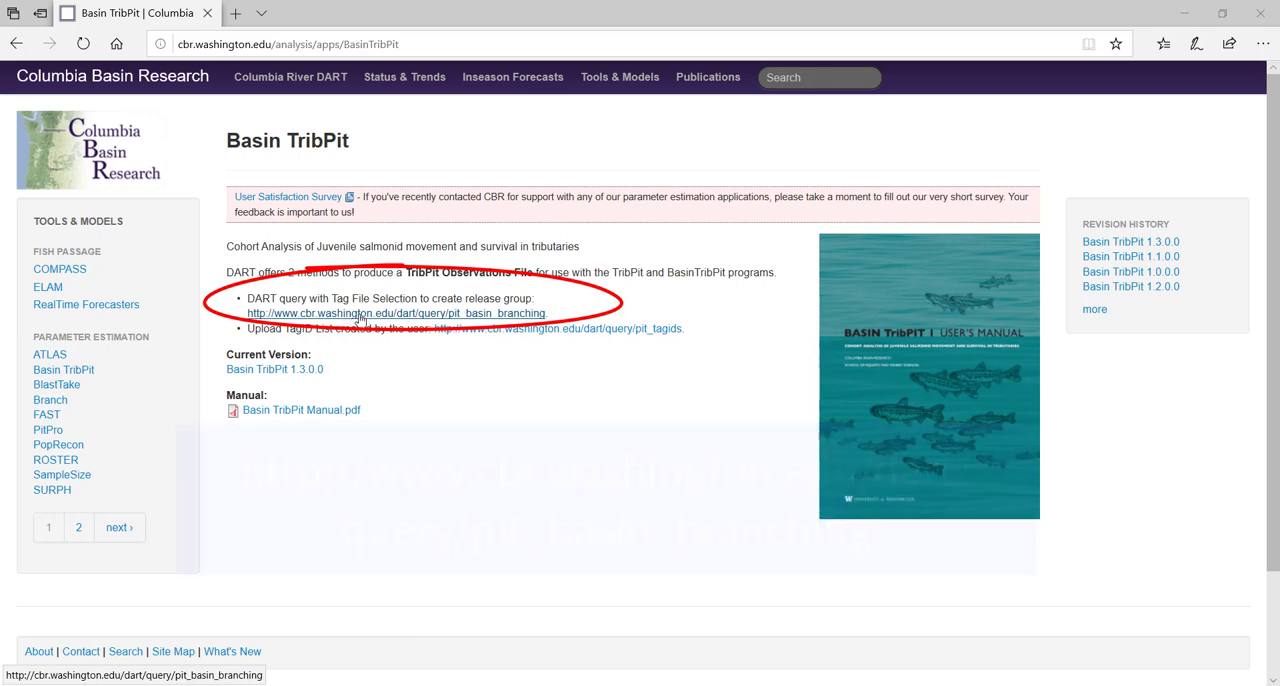
# In the pit_basin_branching query, select 2010, 1-Chinook, and Chiwawa River - Wenatchee Basin.
pyautogui.click(396, 313)
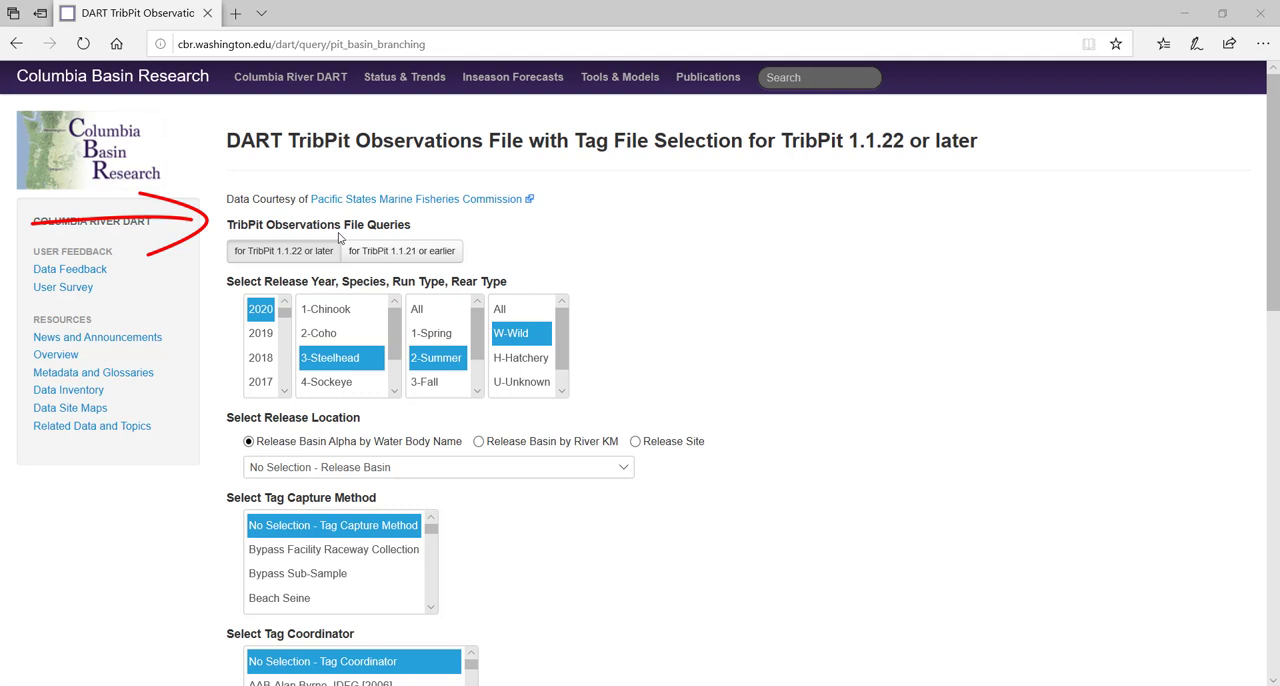
pyautogui.moveTo(402, 250)
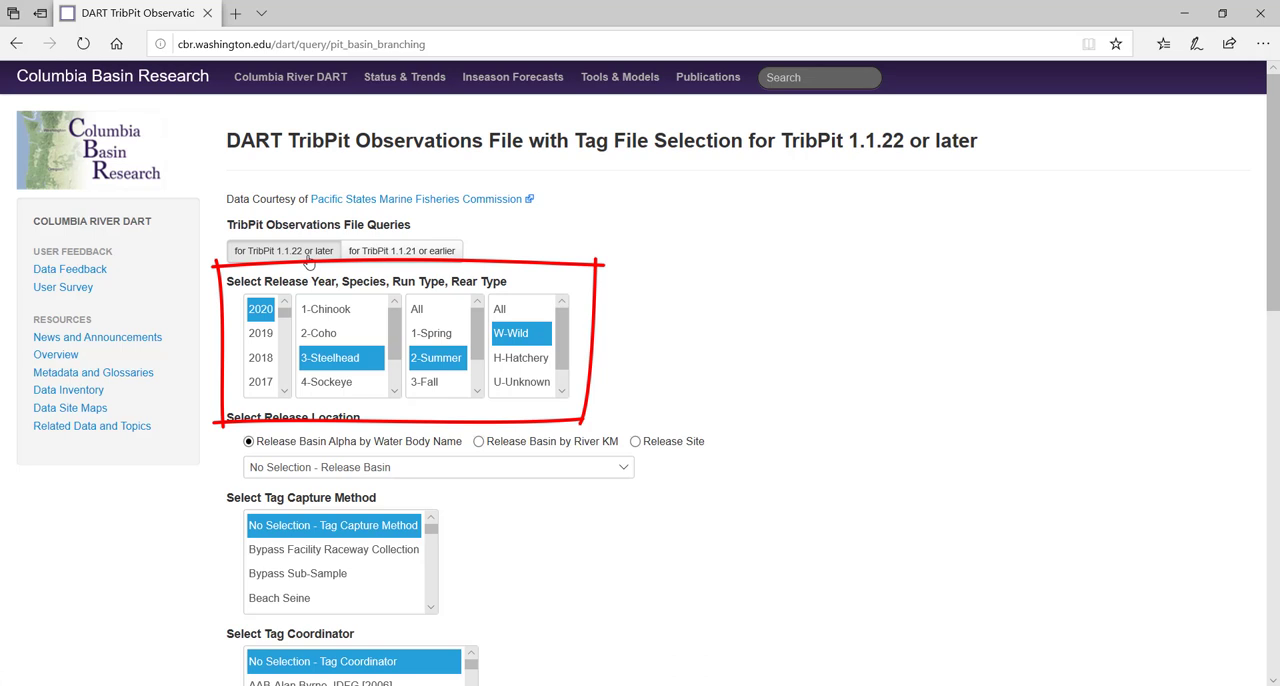
pyautogui.click(260, 378)
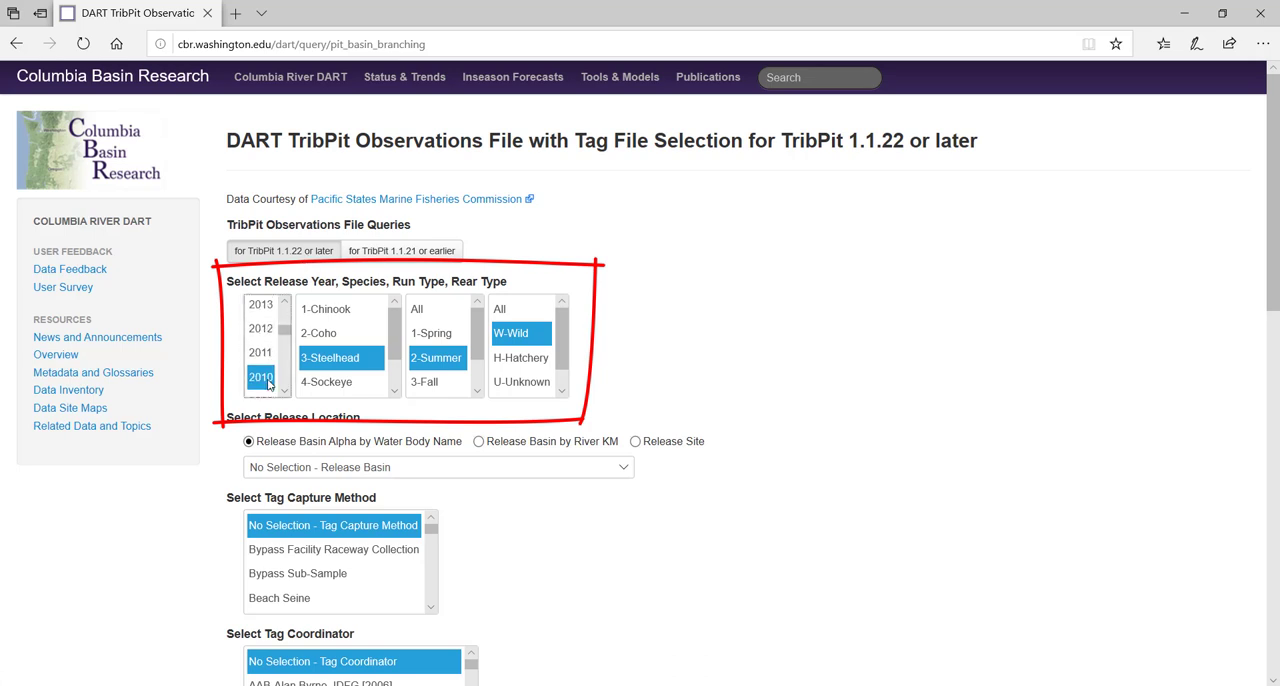
pyautogui.click(325, 308)
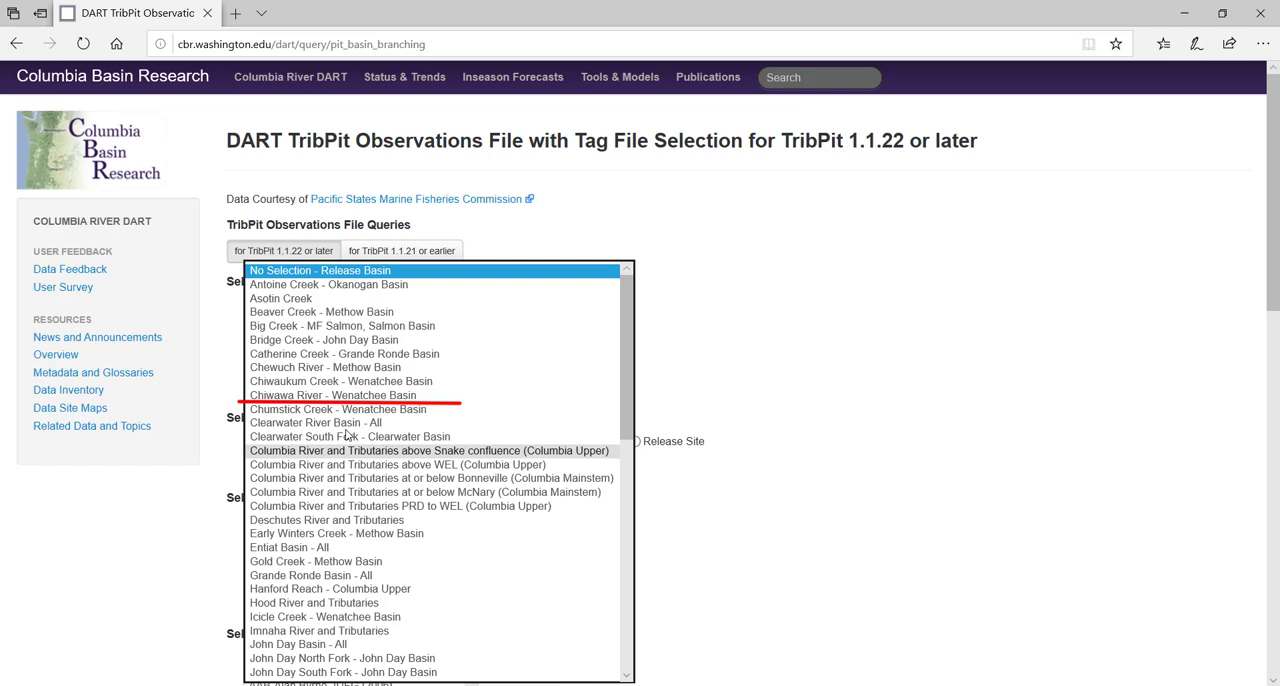
pyautogui.click(331, 395)
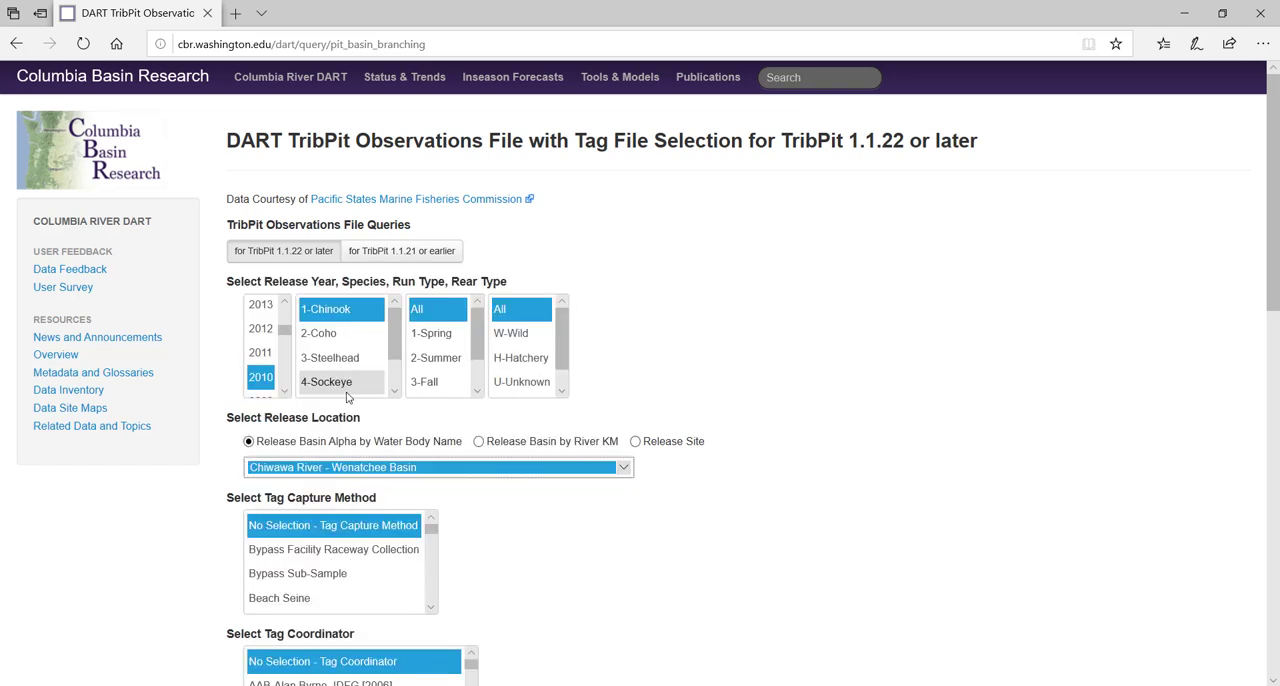
pyautogui.scroll(-3)
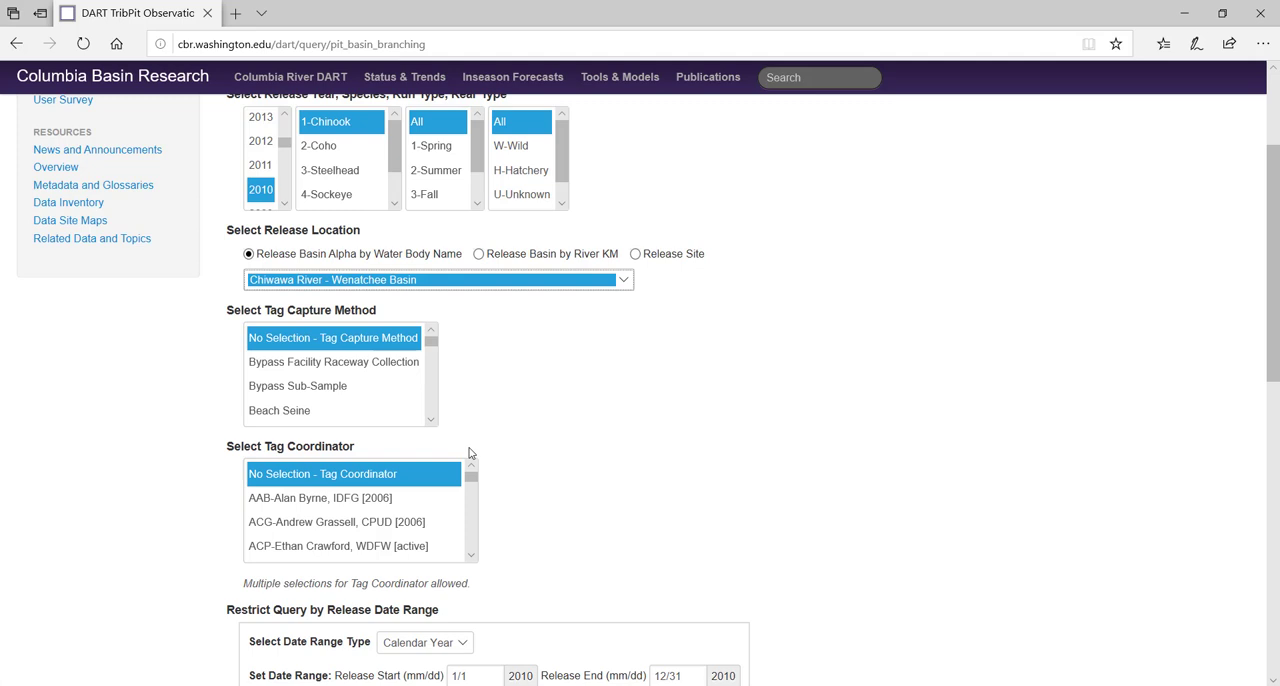
pyautogui.scroll(-3)
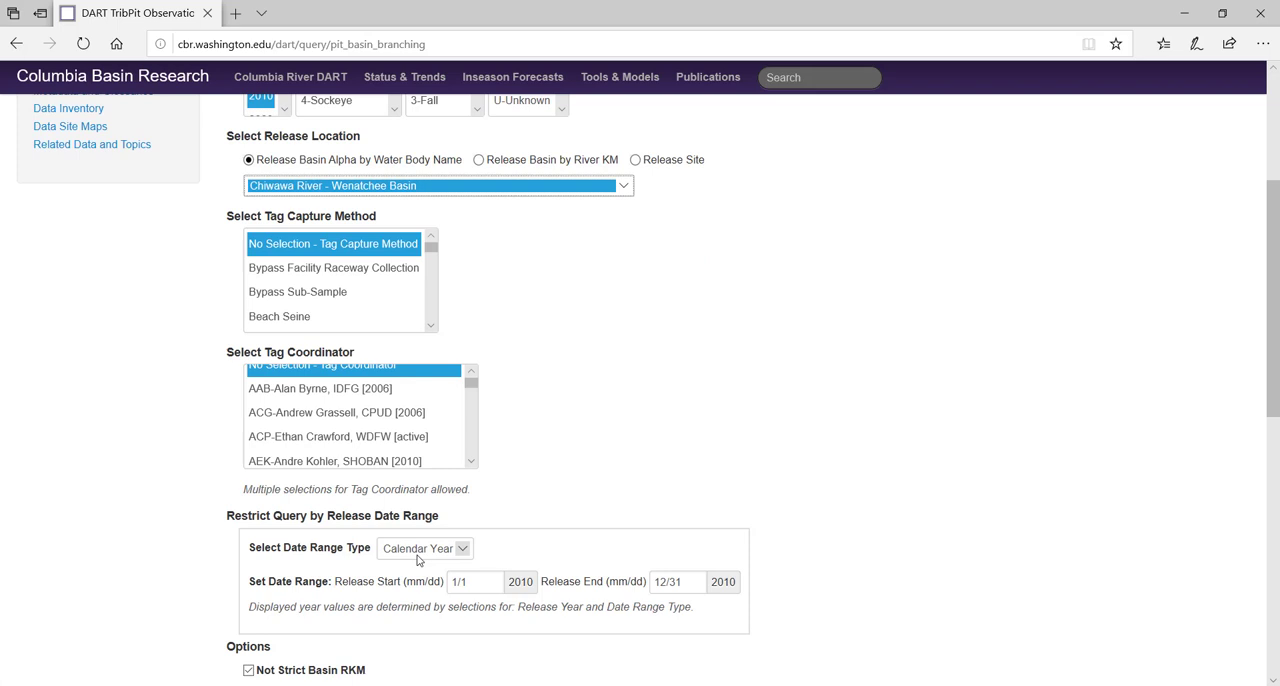
# Set the date range type to Span 2 Years (1/1/2010–12/31/2011) and generate the tag file list.
pyautogui.click(424, 548)
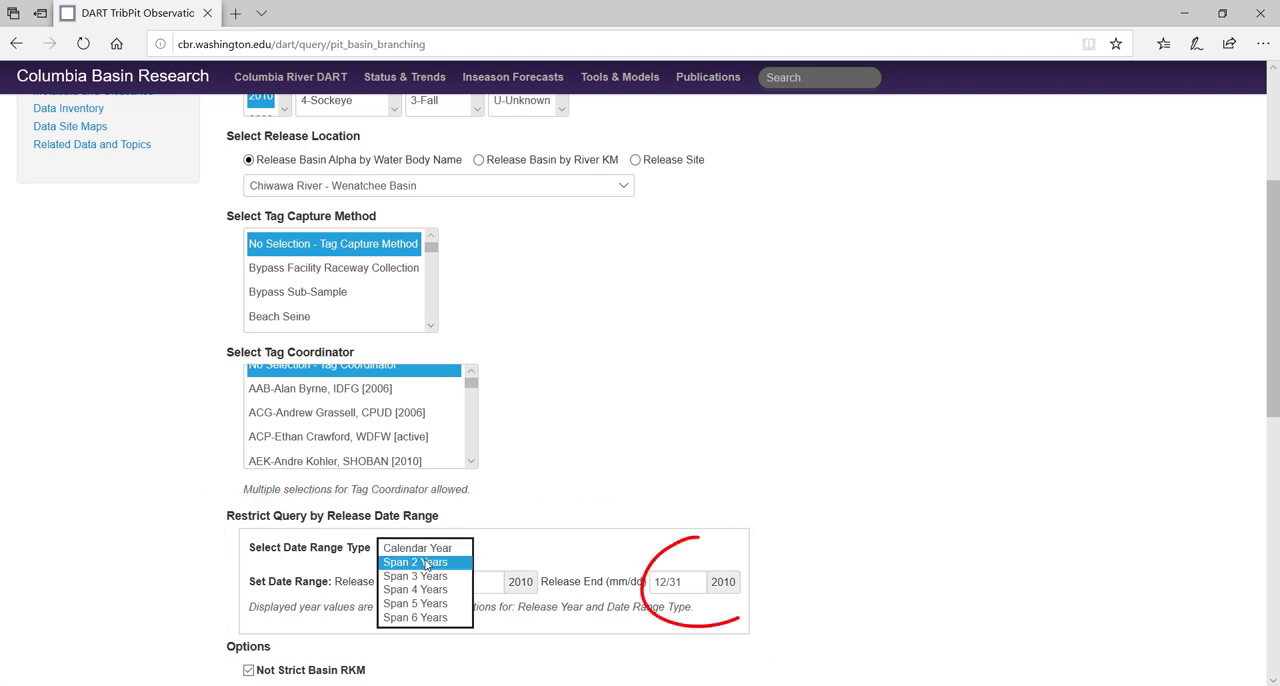
pyautogui.click(415, 561)
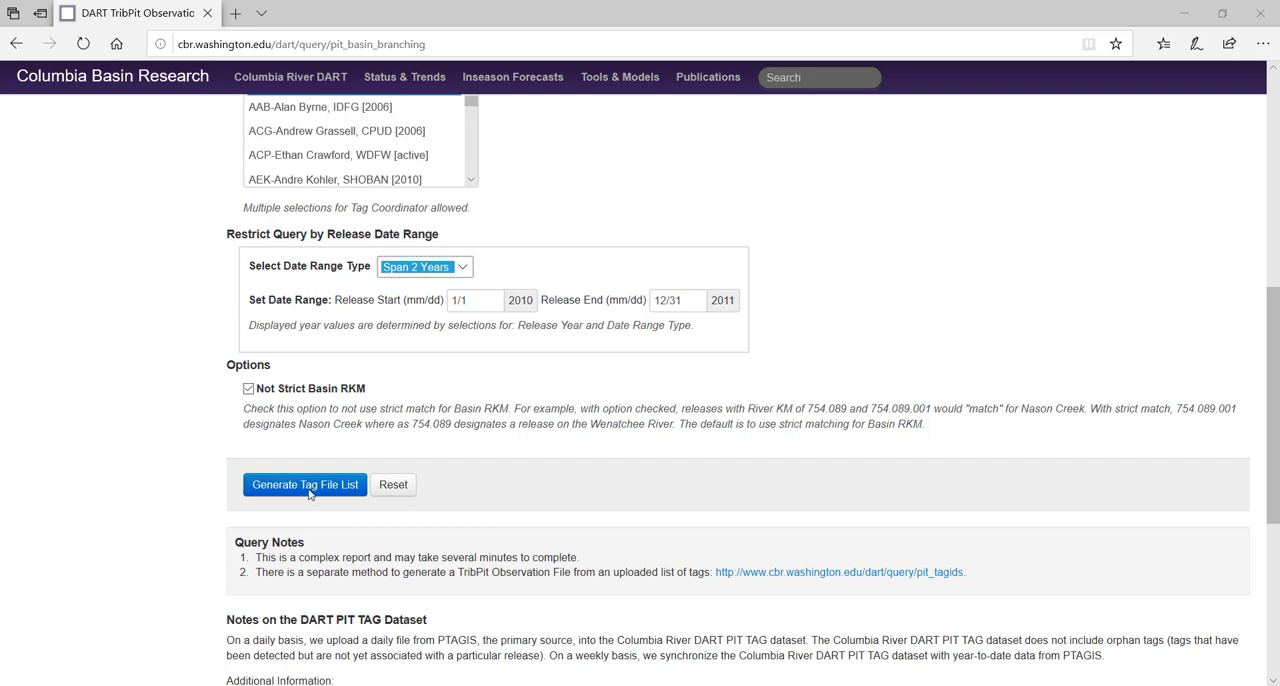
pyautogui.click(304, 484)
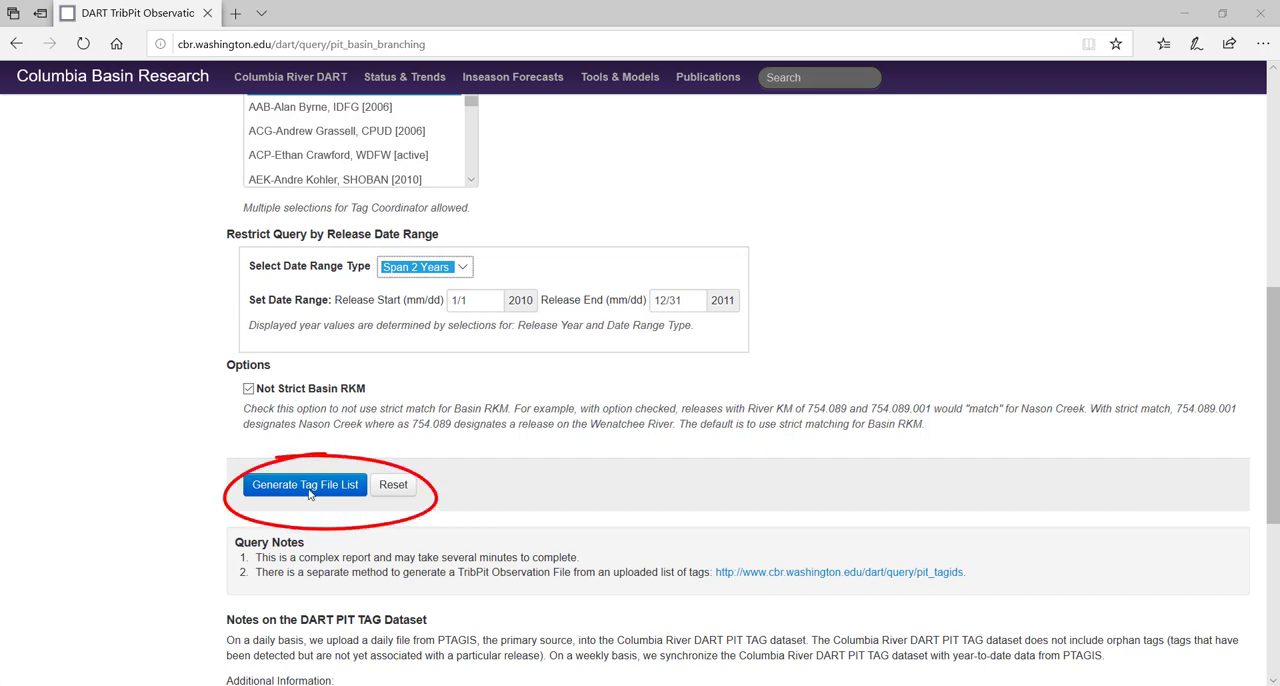
# Generate the 341-file Chinook tag list for 01/01/2010–12/31/2011 and scroll through it.
pyautogui.click(304, 484)
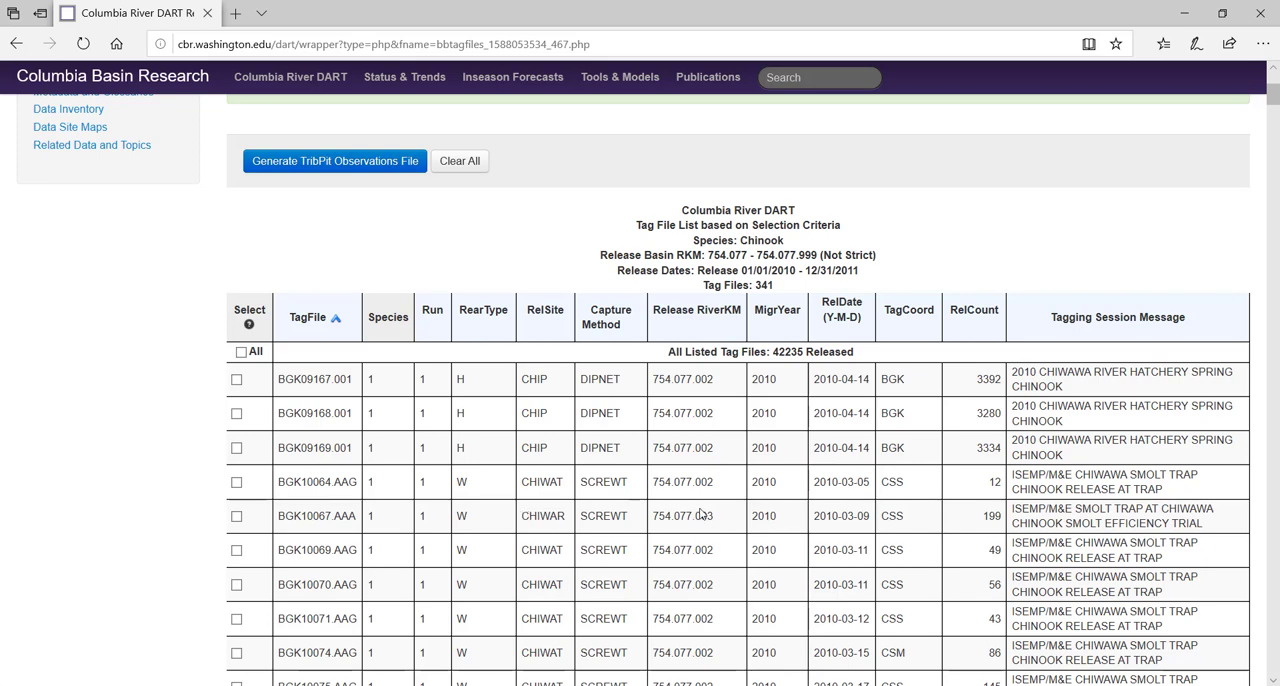
pyautogui.moveTo(698, 513)
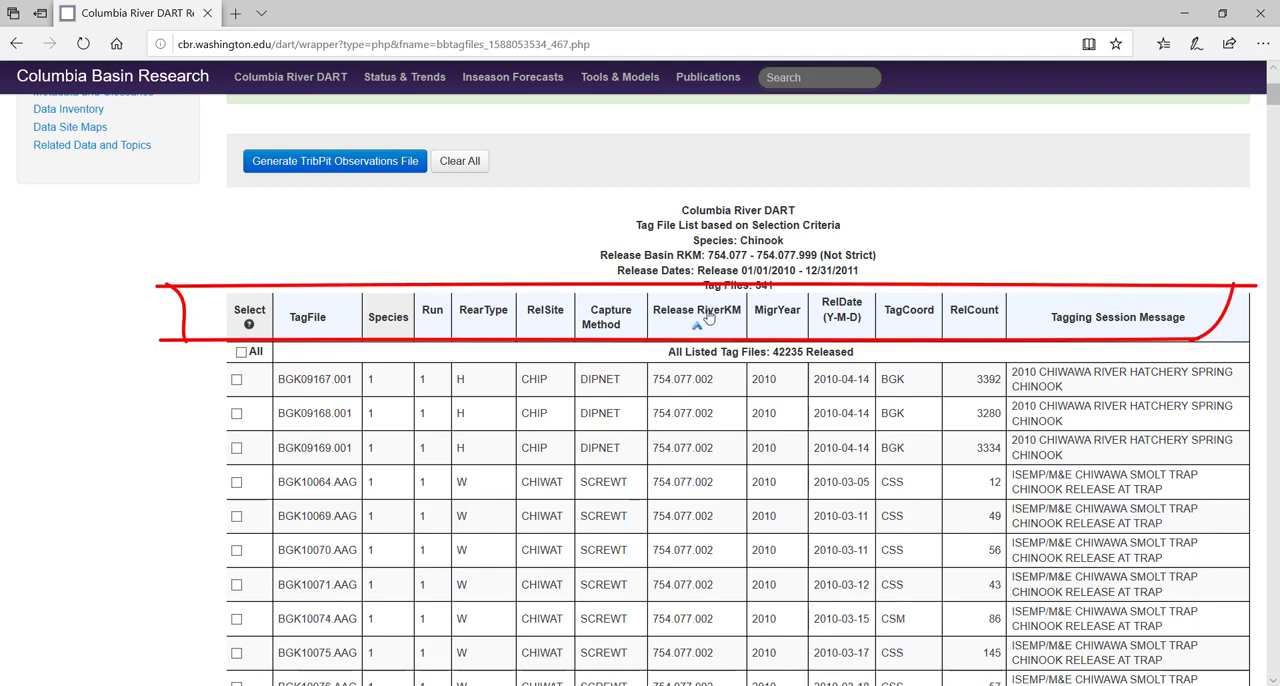
pyautogui.moveTo(612, 330)
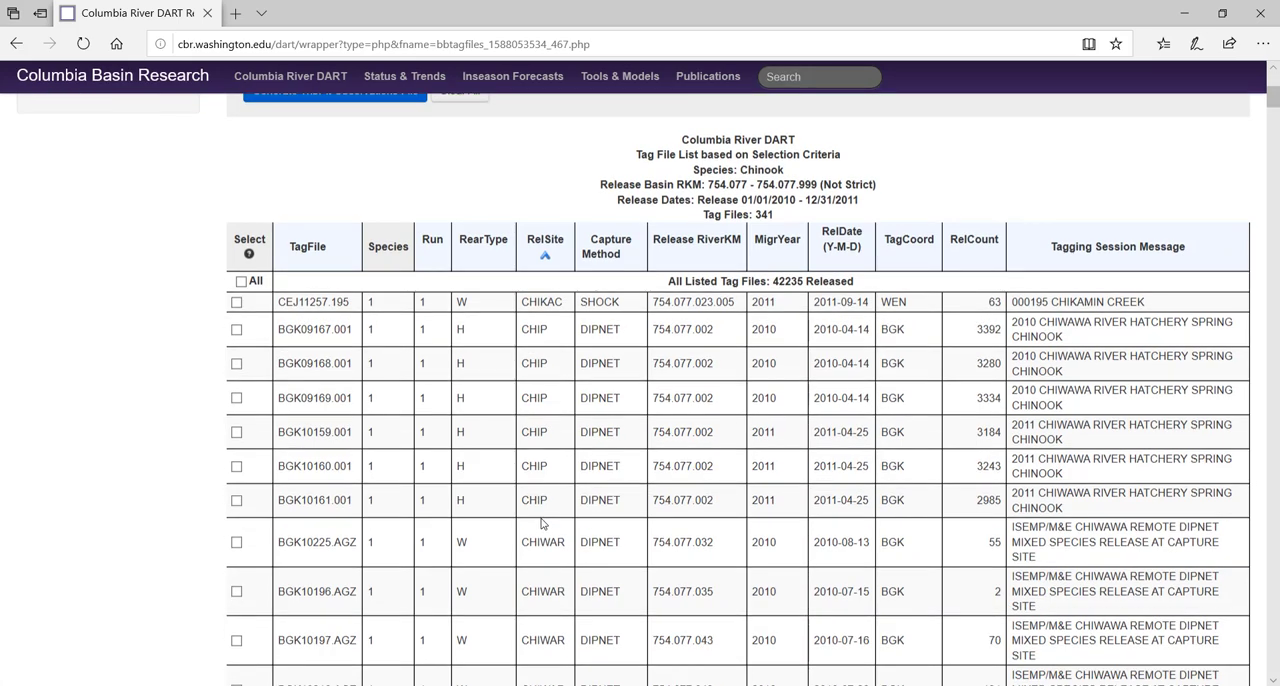
pyautogui.scroll(-3)
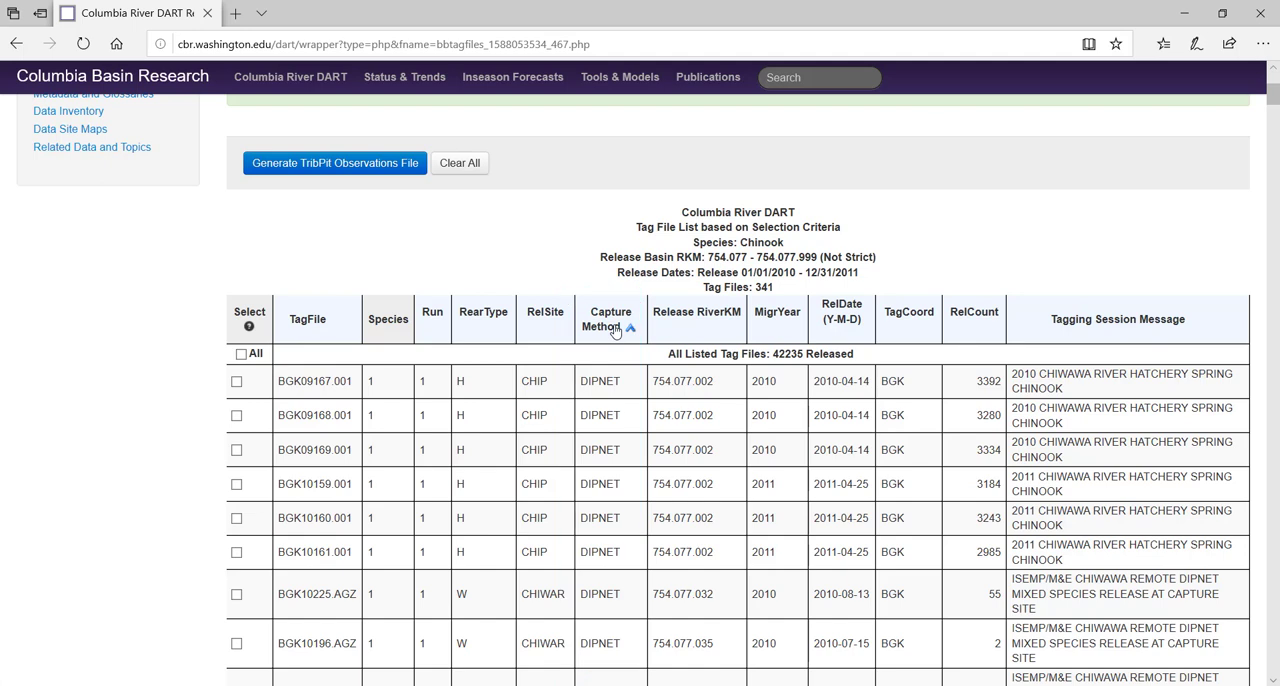
pyautogui.scroll(-3)
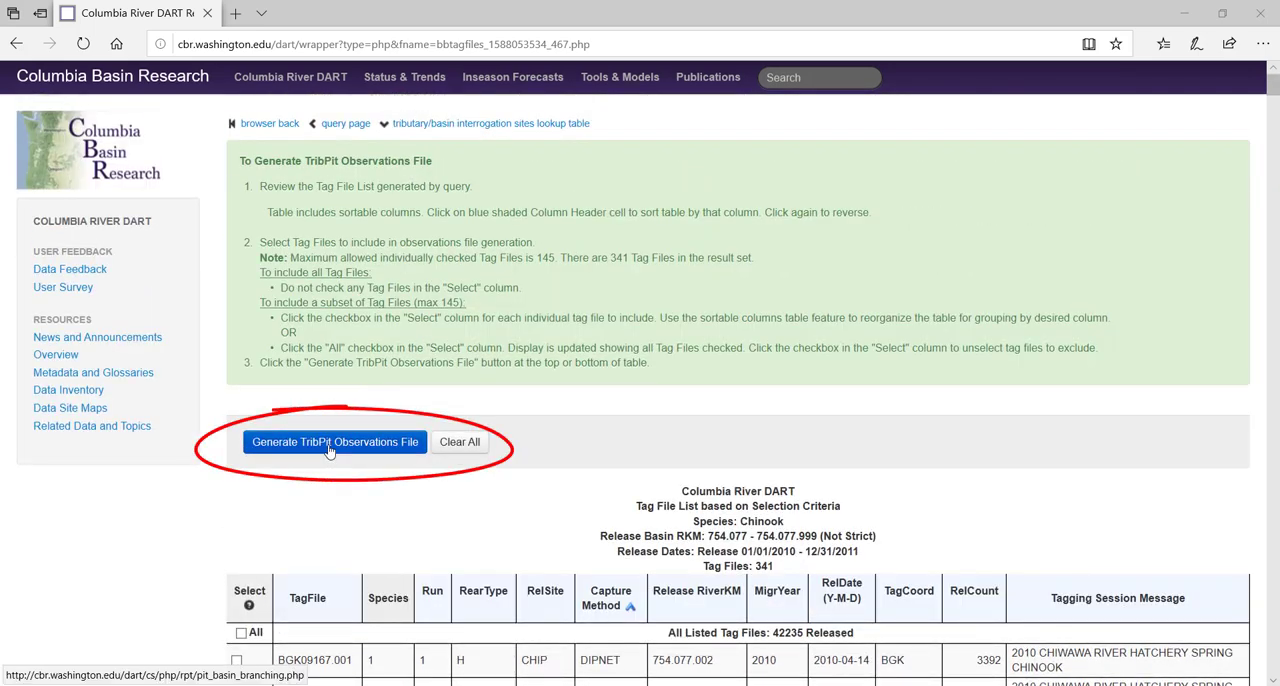
# Generate the TribPit observations CSV for all tag files and save the download to disk.
pyautogui.click(334, 441)
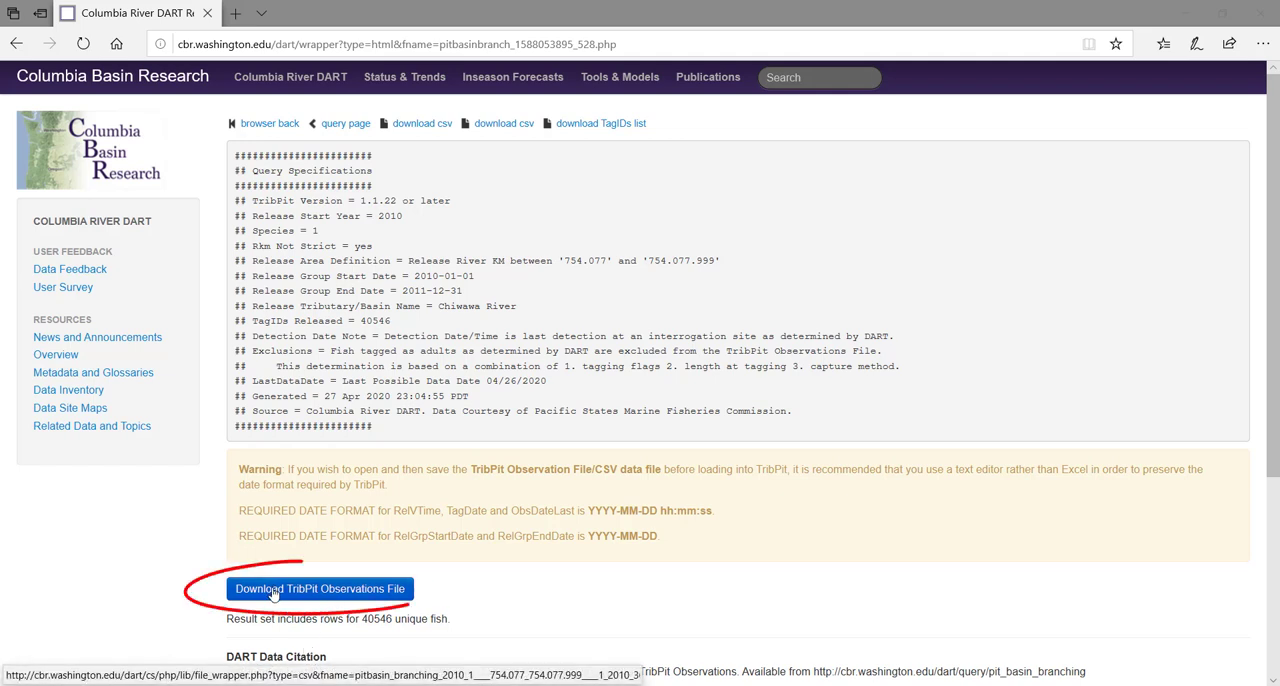
pyautogui.click(320, 588)
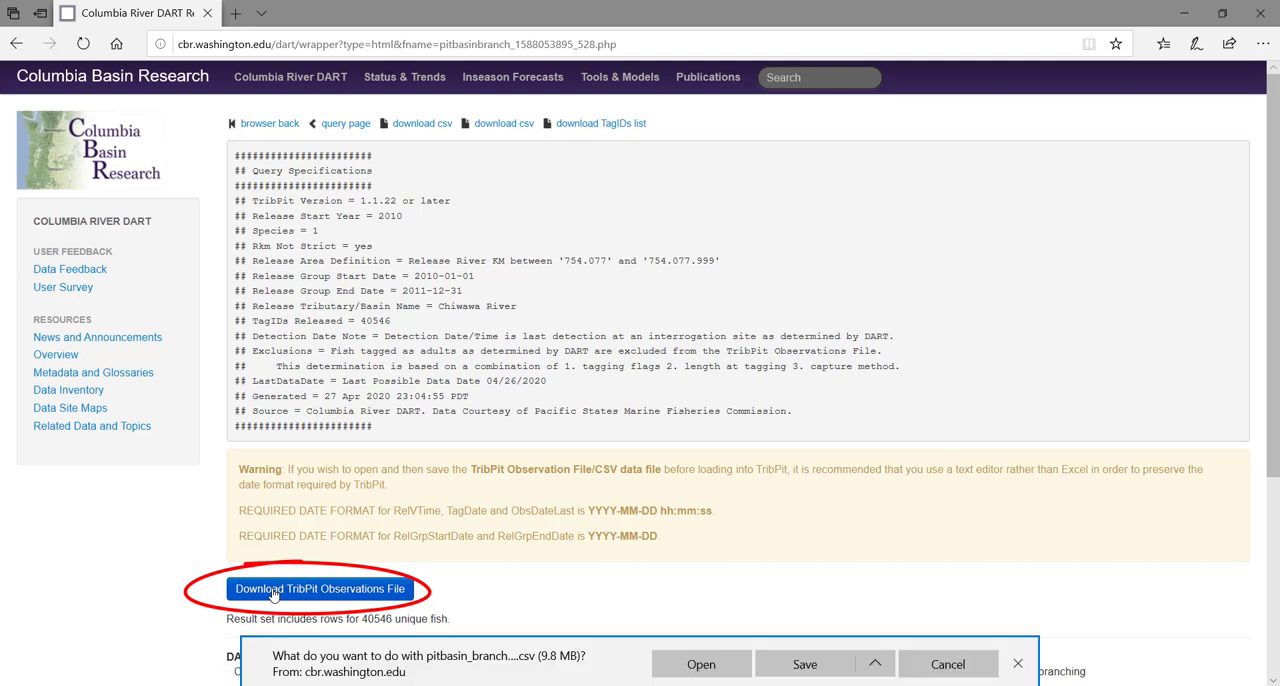
pyautogui.click(805, 664)
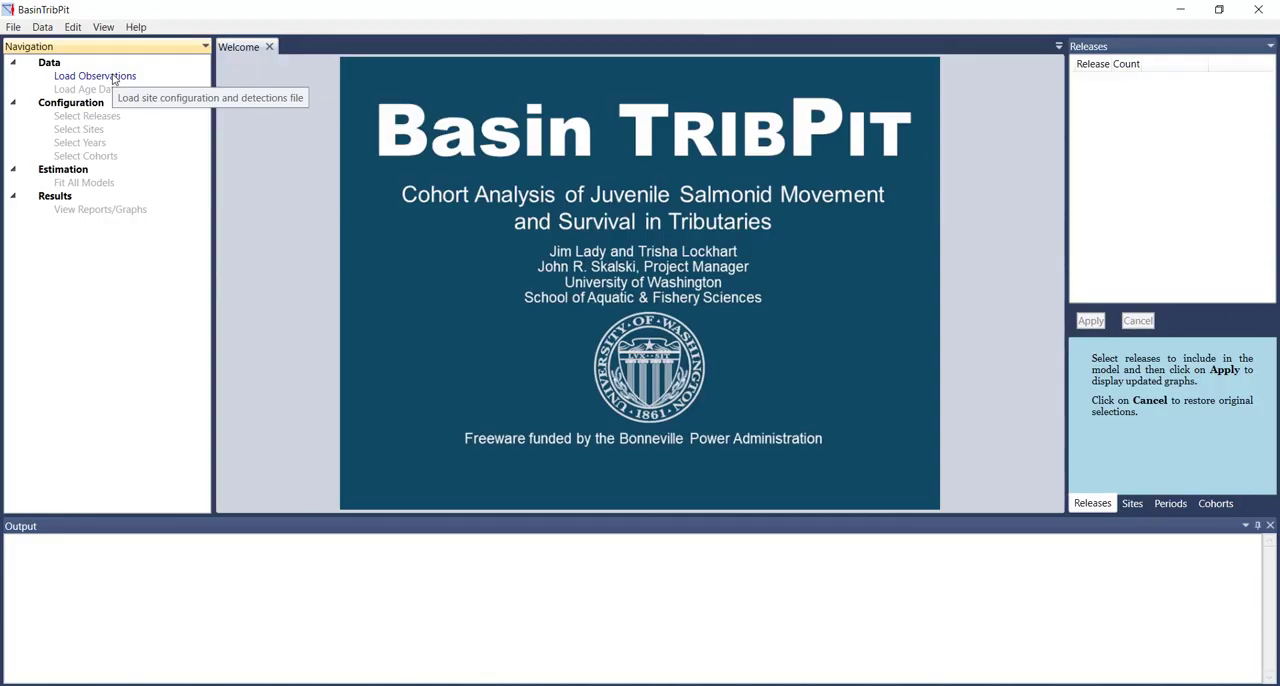
# Load the pitbasin_branching upload CSV to show the four Chiwawa release branching graphs.
pyautogui.click(95, 76)
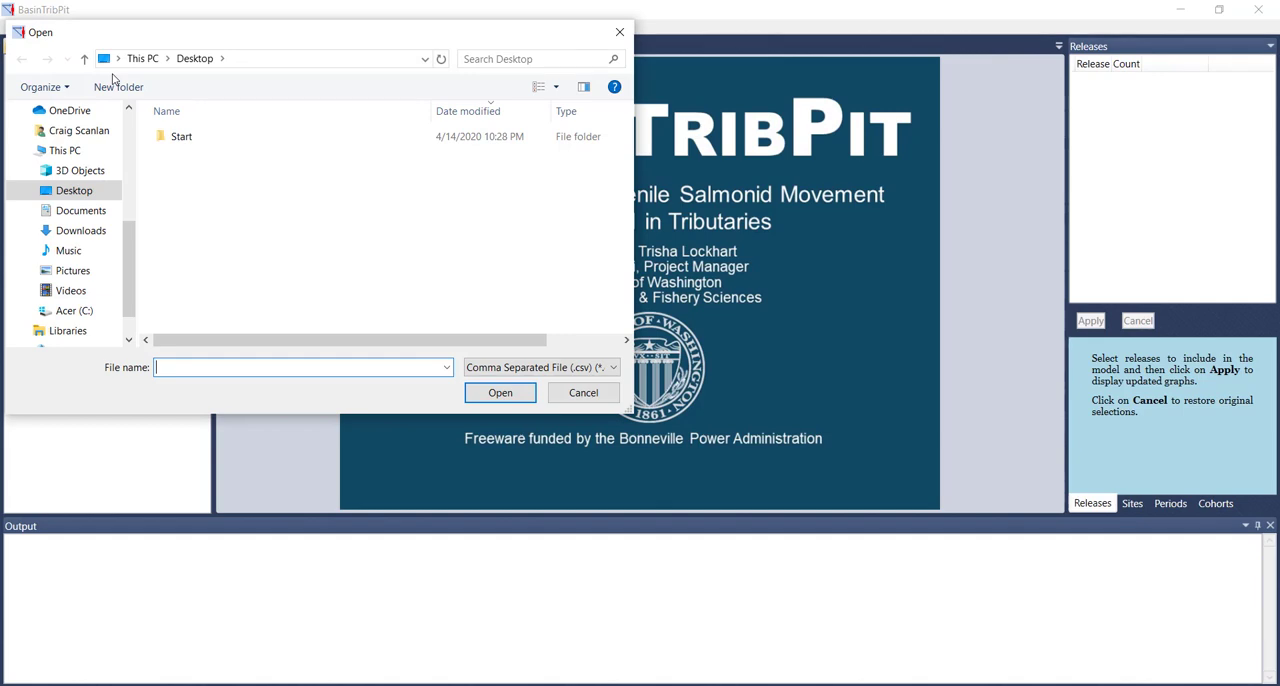
pyautogui.click(182, 136)
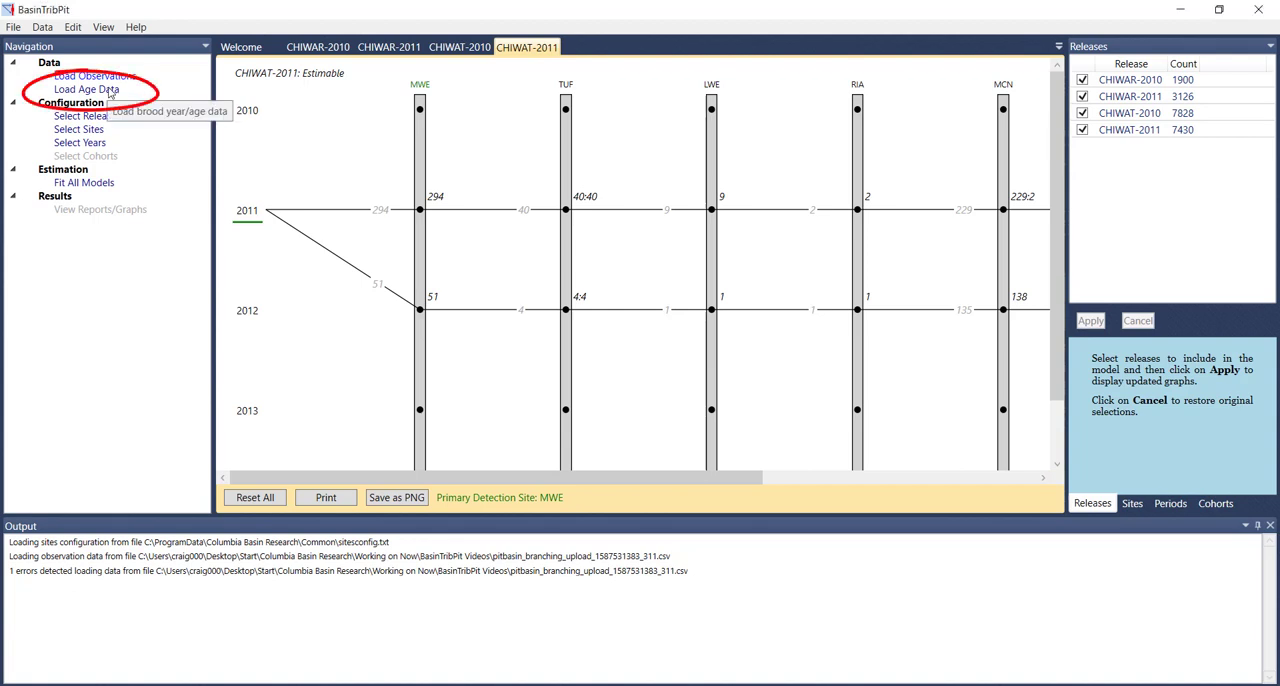
# Start Load Age Data and browse into the BasinTribPit Videos folder for a brood-year file.
pyautogui.click(86, 89)
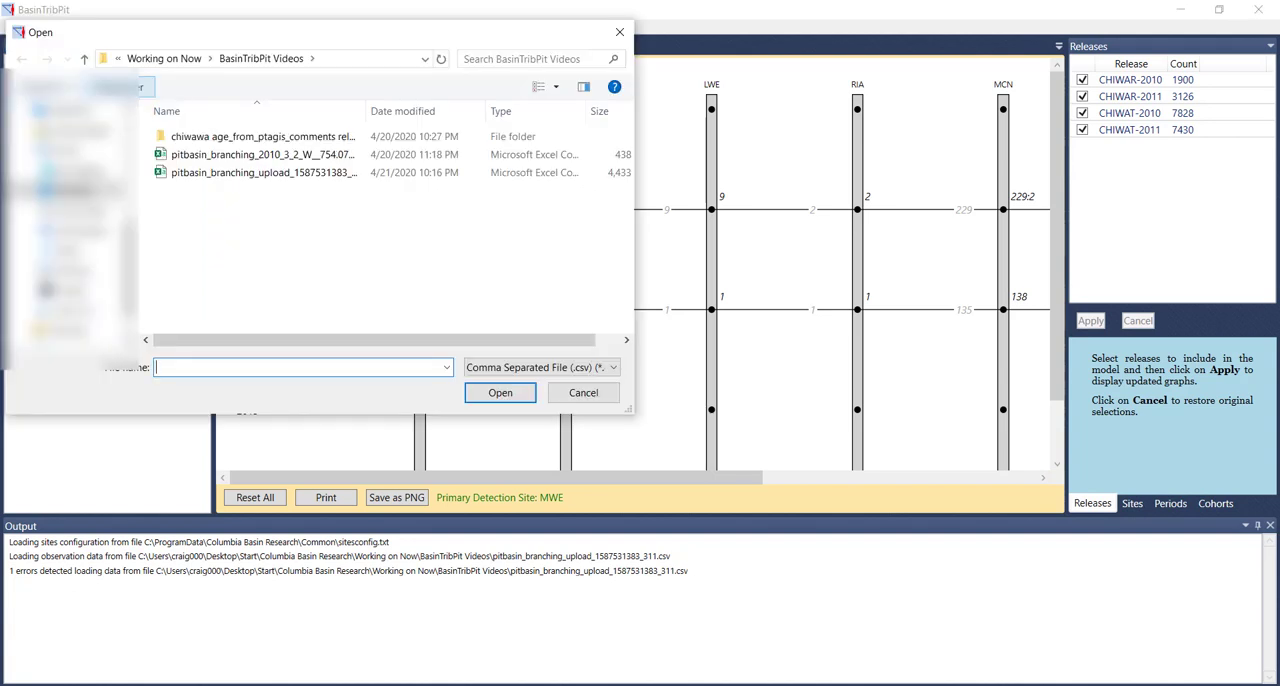
pyautogui.doubleClick(262, 136)
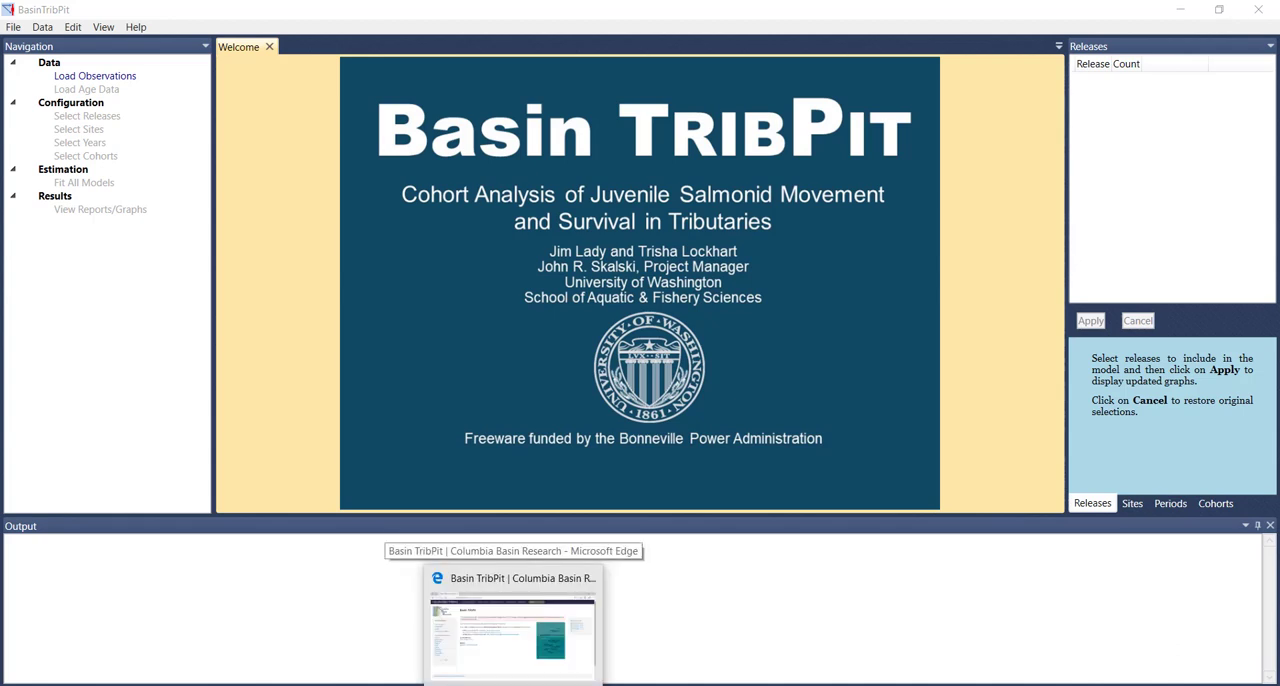
pyautogui.moveTo(408, 518)
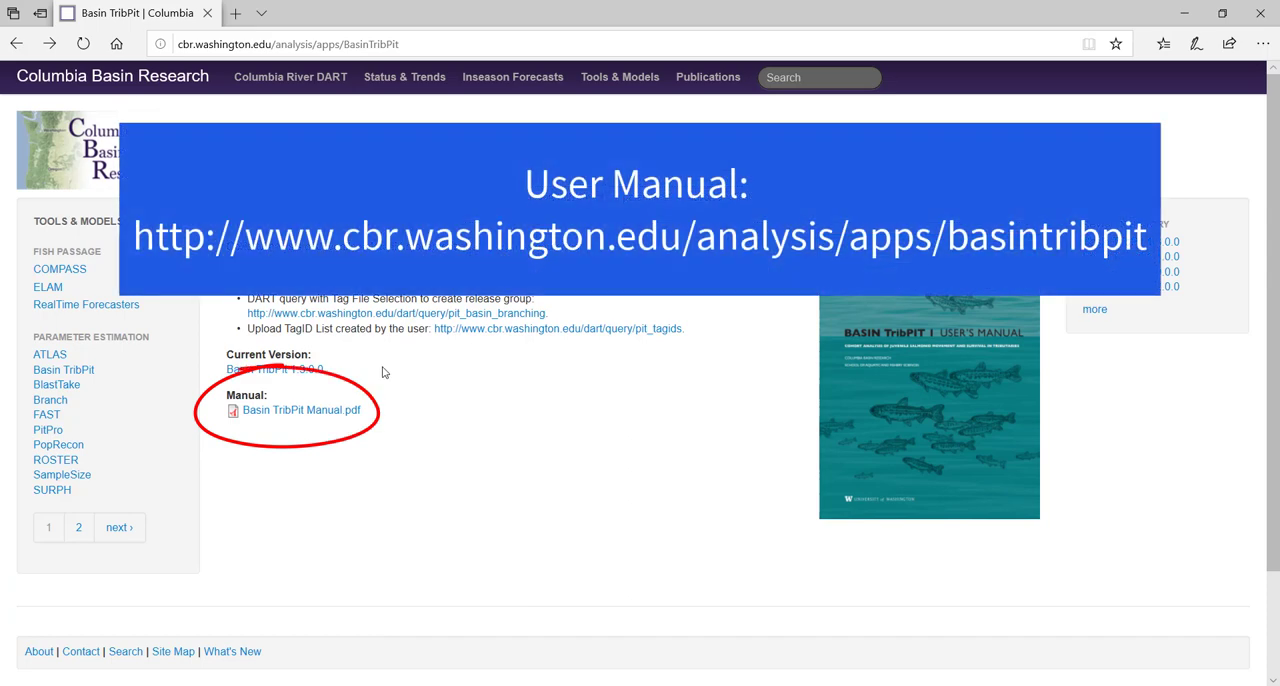
# Note the Basin TribPit Manual.pdf link, then bring up the User Satisfaction Survey questions.
pyautogui.click(300, 410)
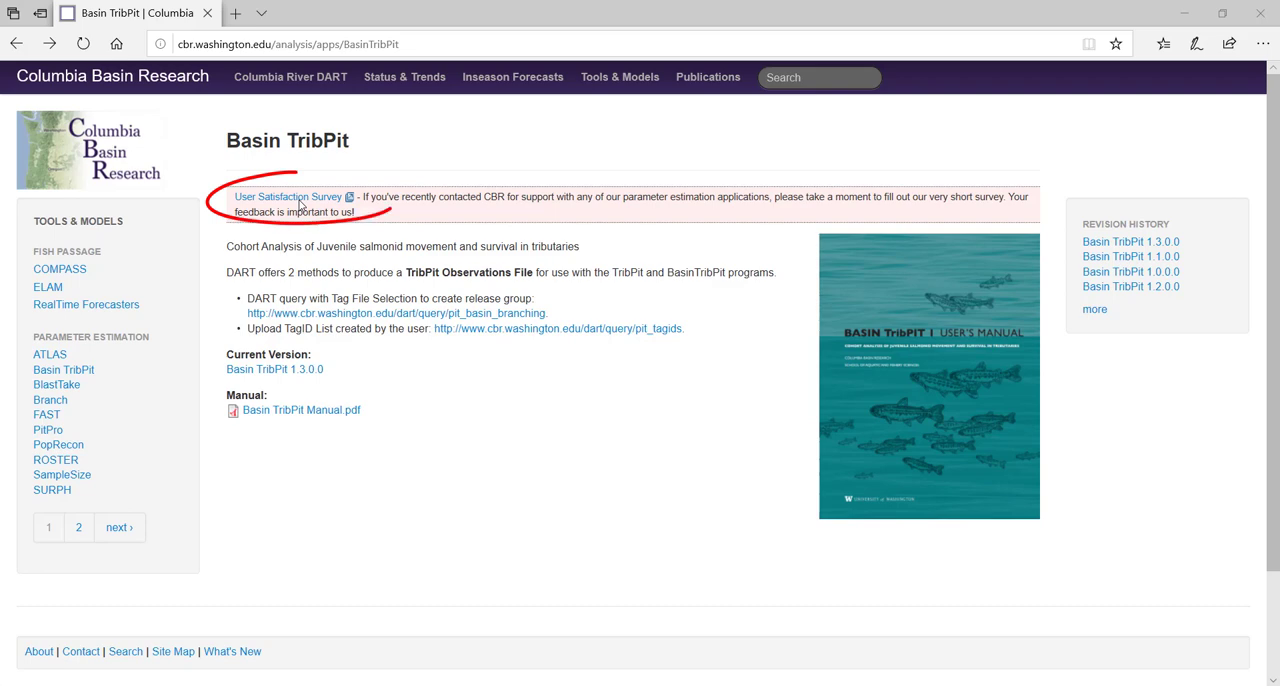
pyautogui.moveTo(289, 196)
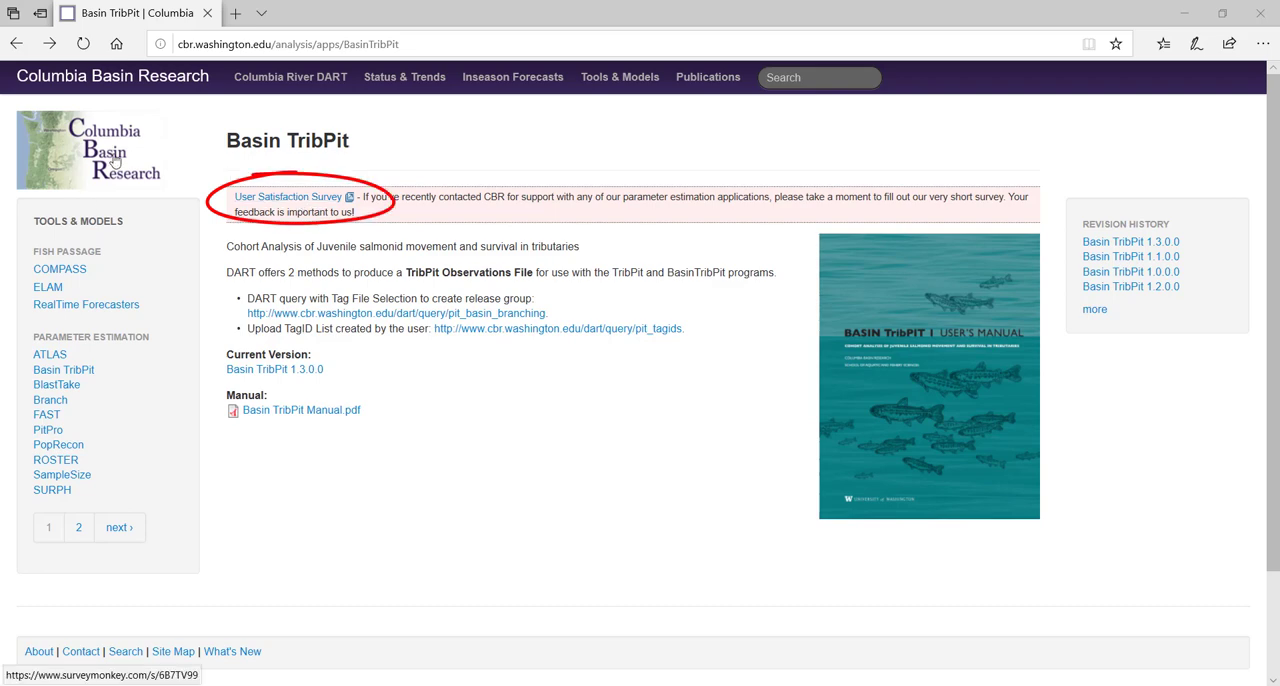
pyautogui.click(288, 196)
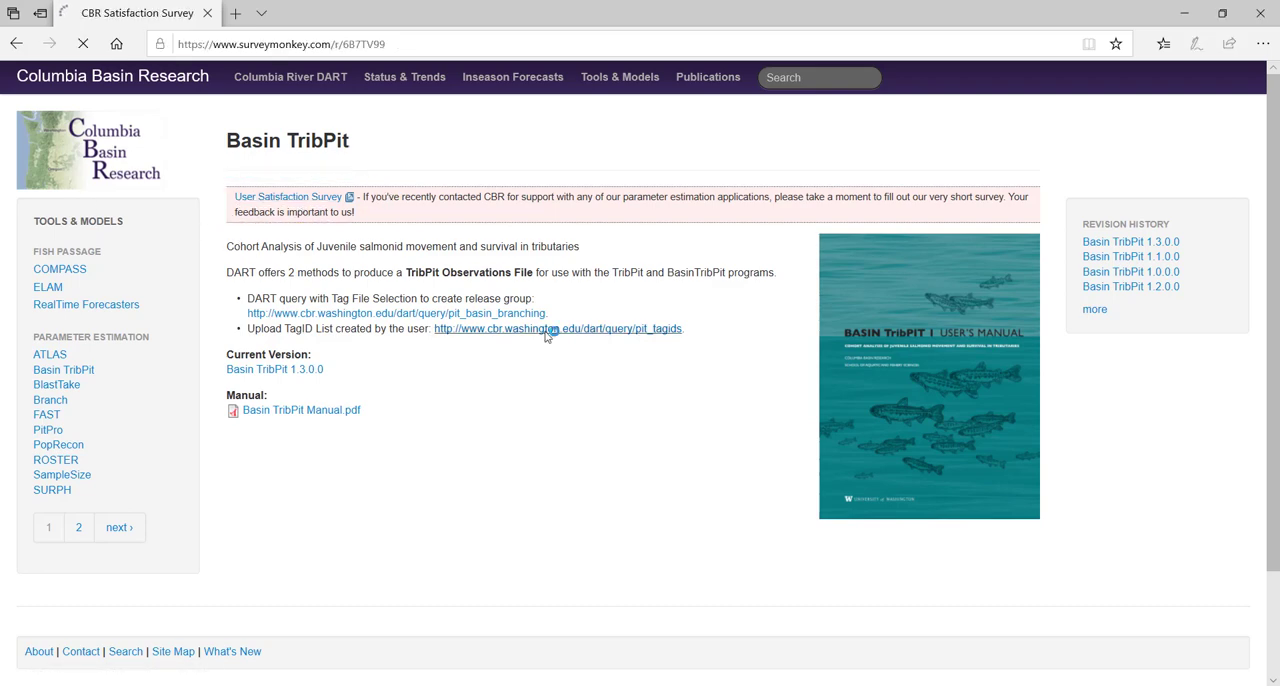
pyautogui.click(288, 196)
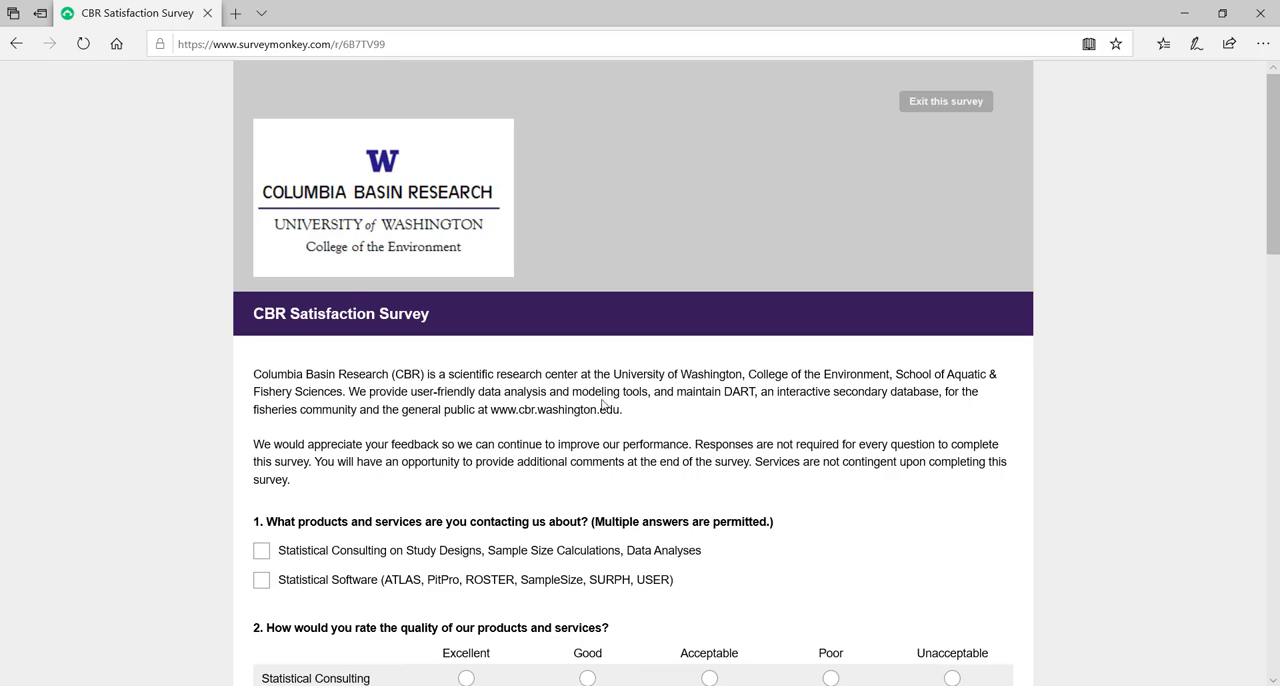
pyautogui.scroll(-3)
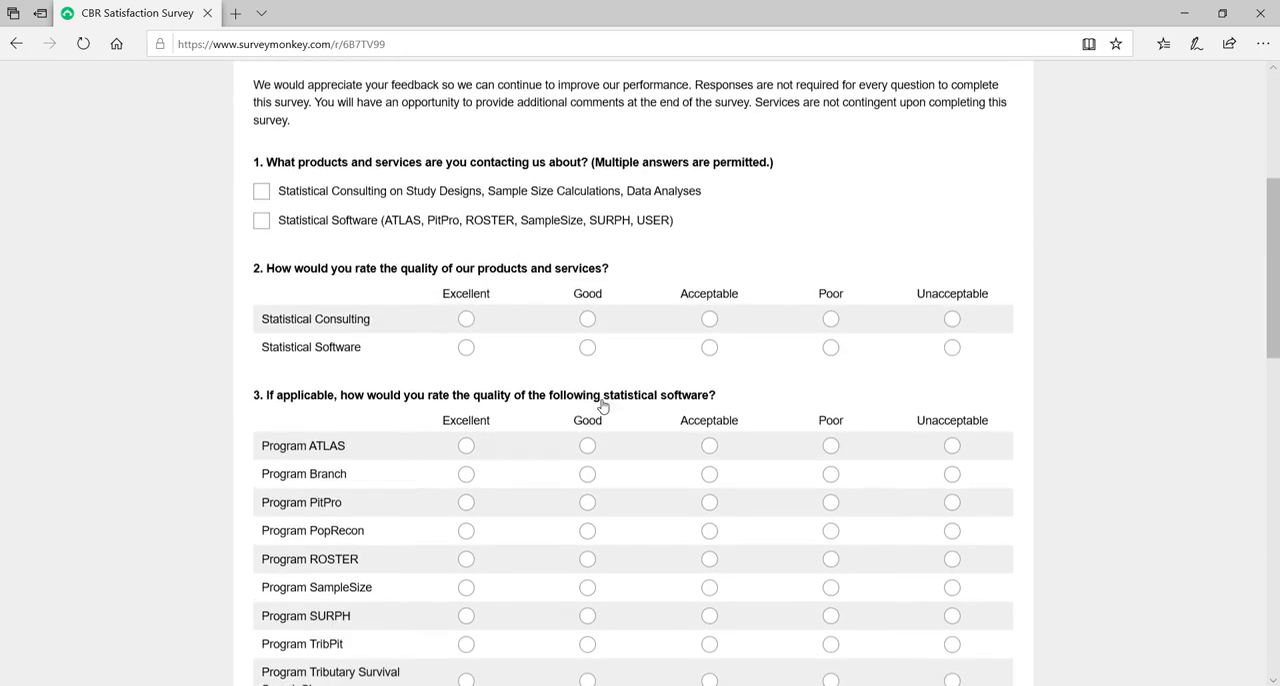